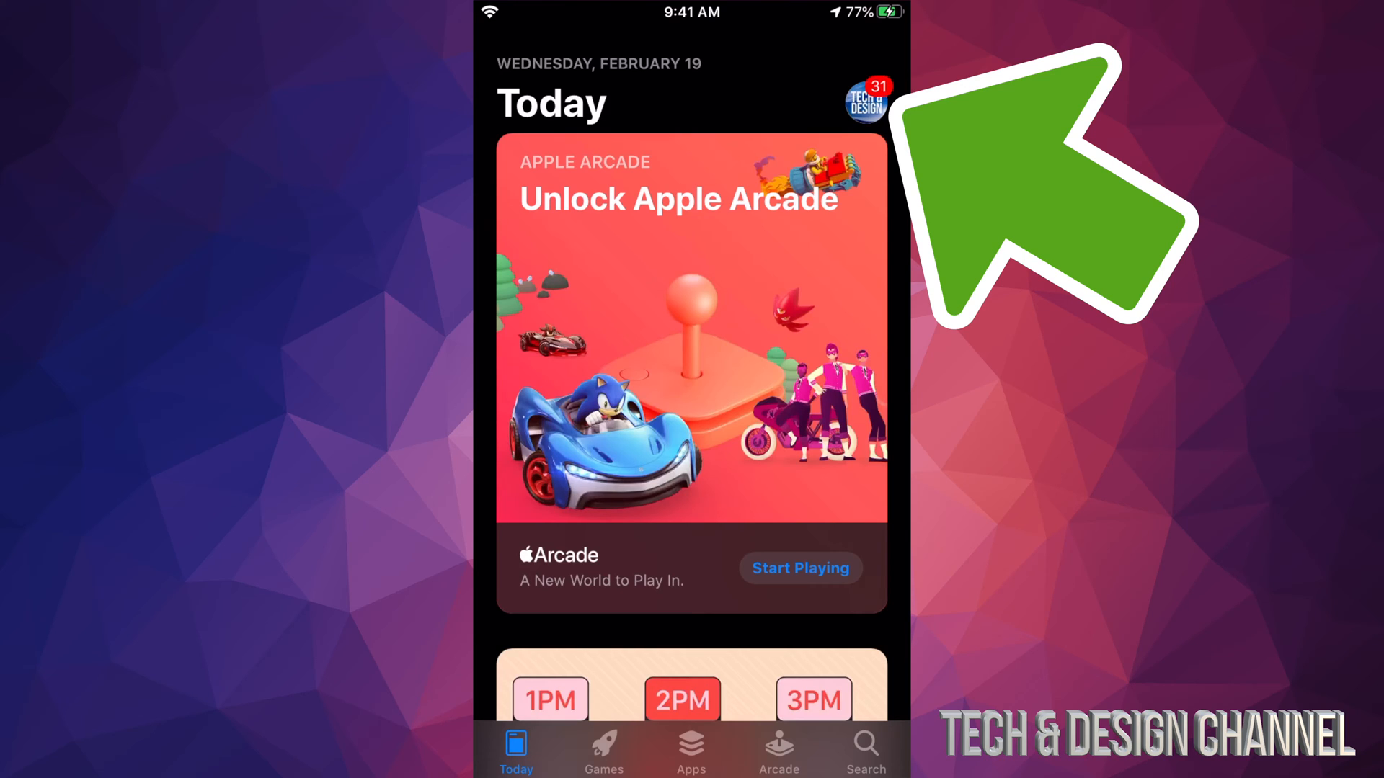
- From the Today tab's profile icon, reach Available Updates and start the Fortnite update
click(867, 95)
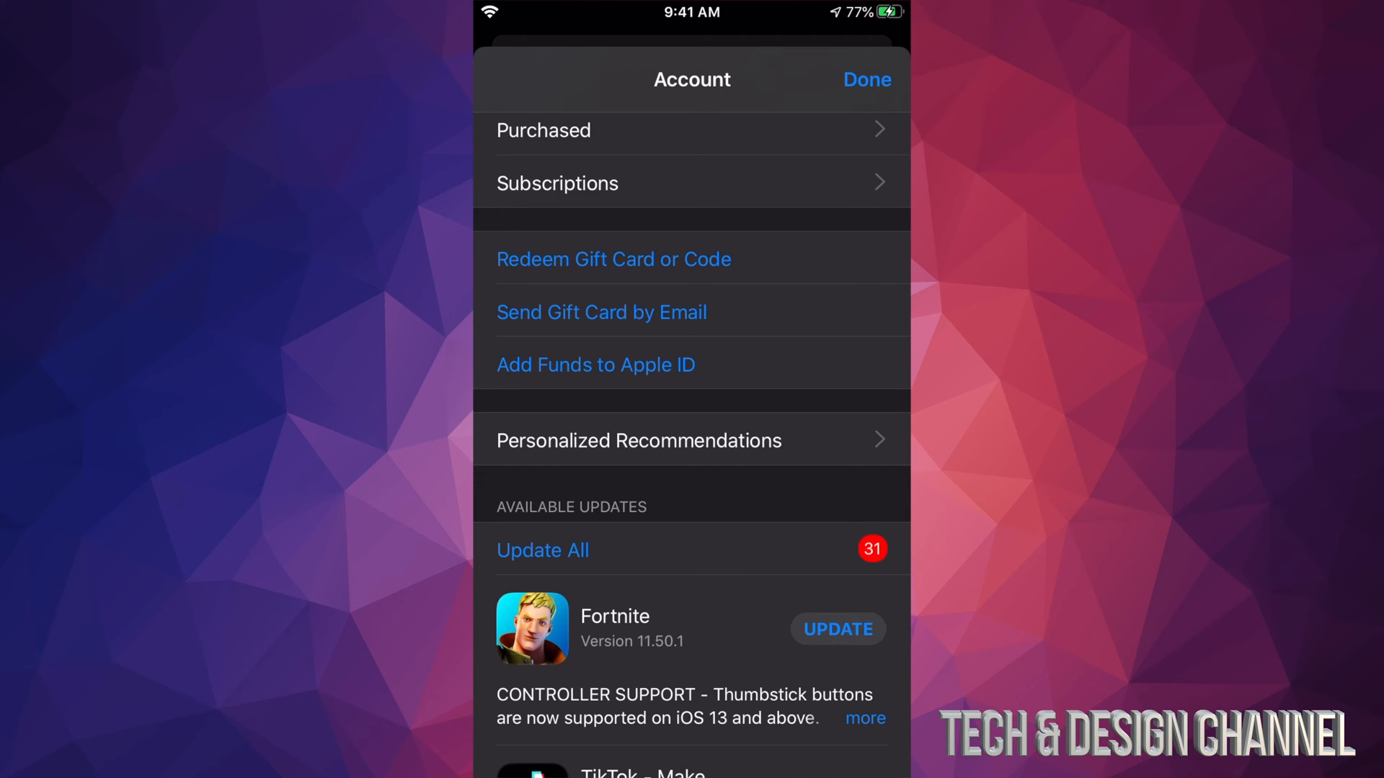
scroll(down, 3)
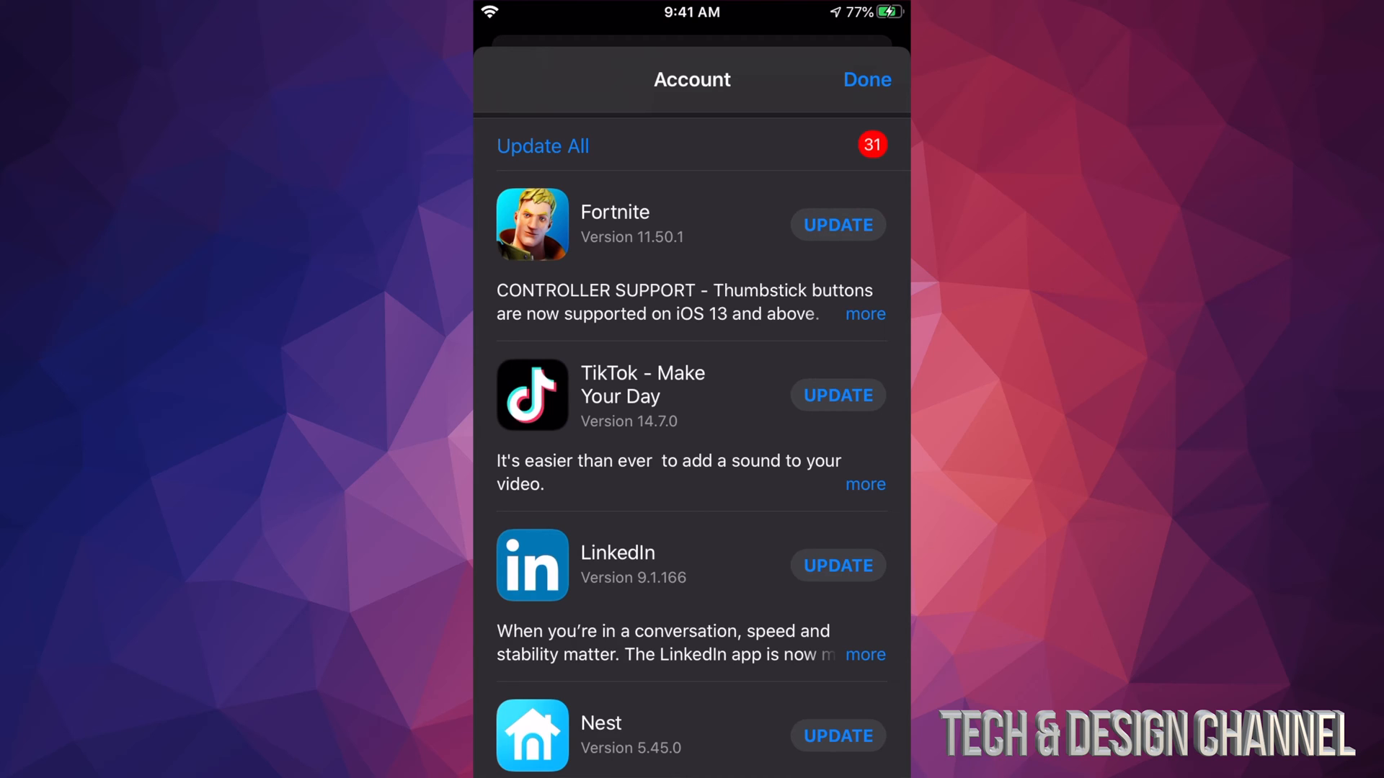
click(836, 225)
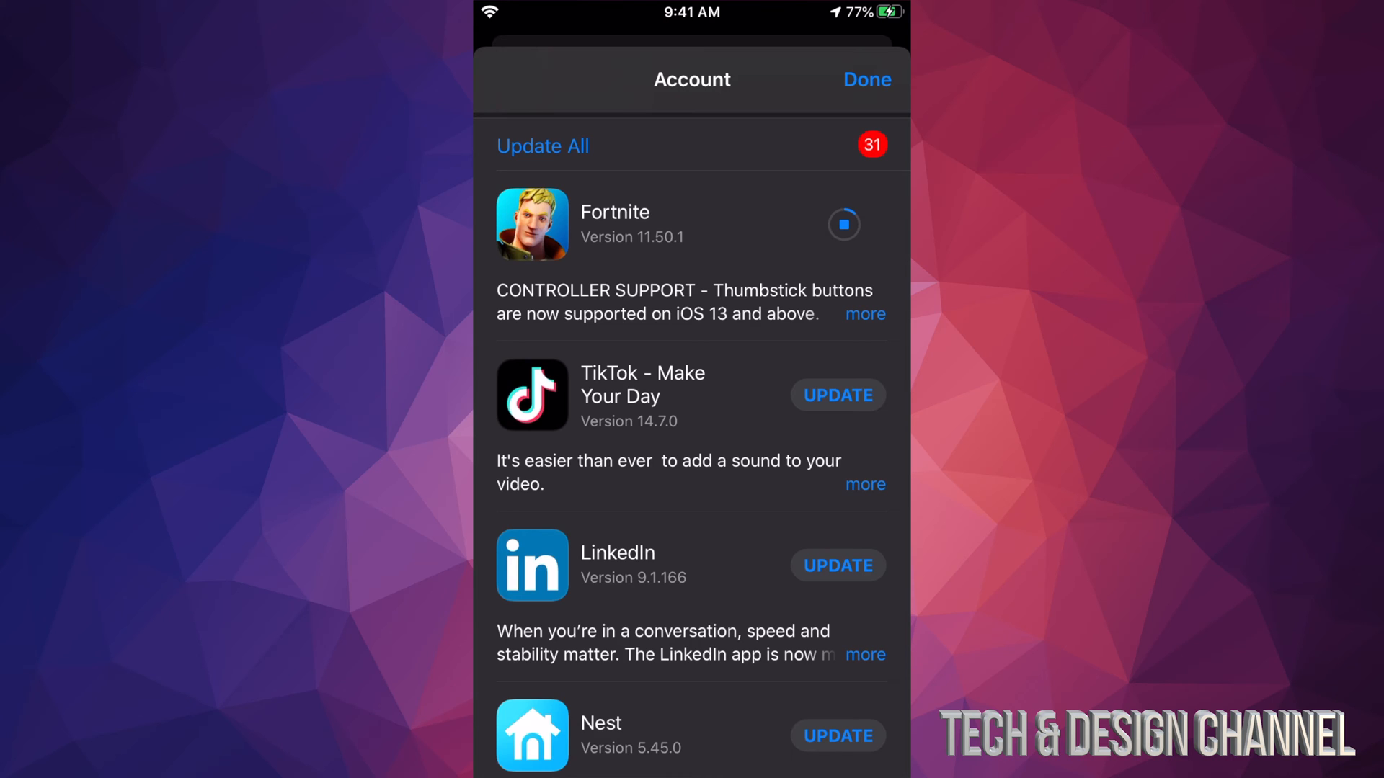
- Search the store for 'Tiltok', pick TikTok and start its update from the app page
scroll(down, 3)
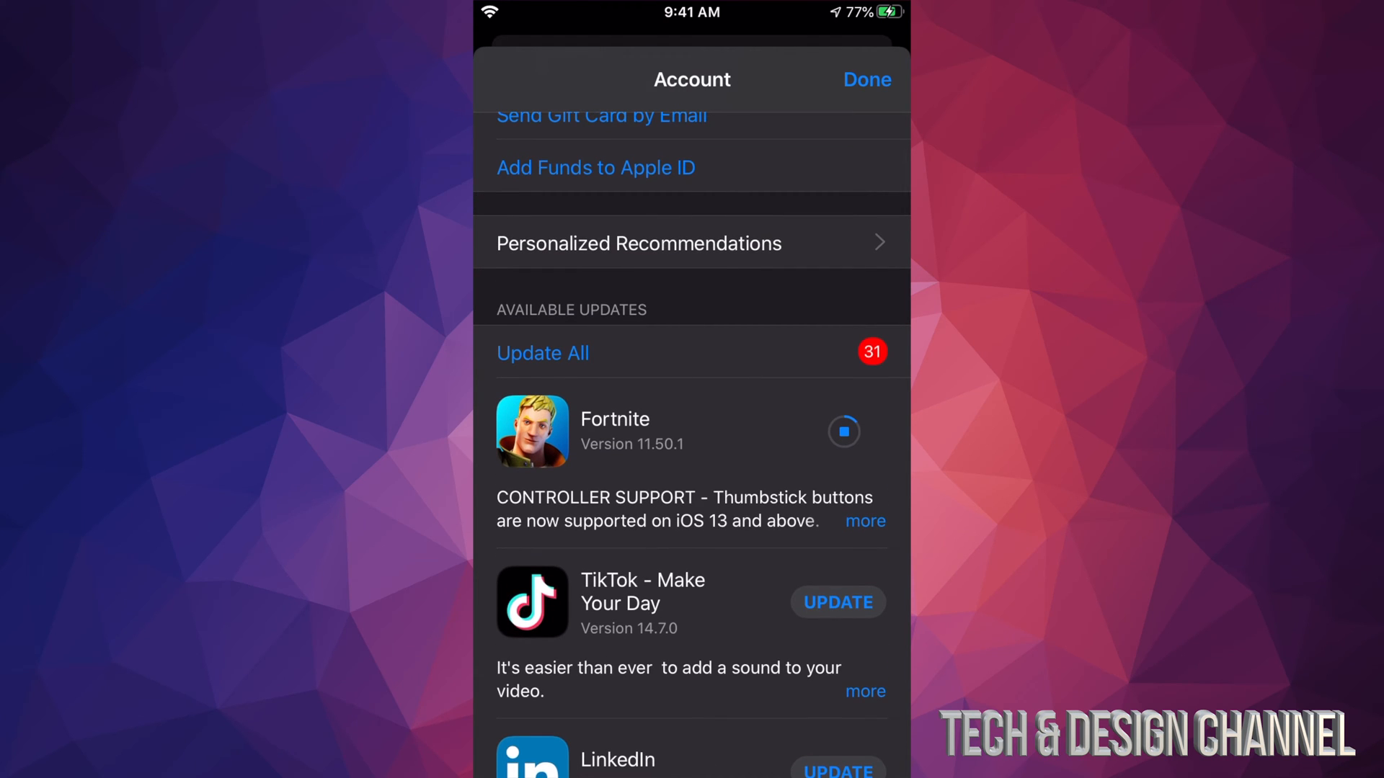
click(867, 80)
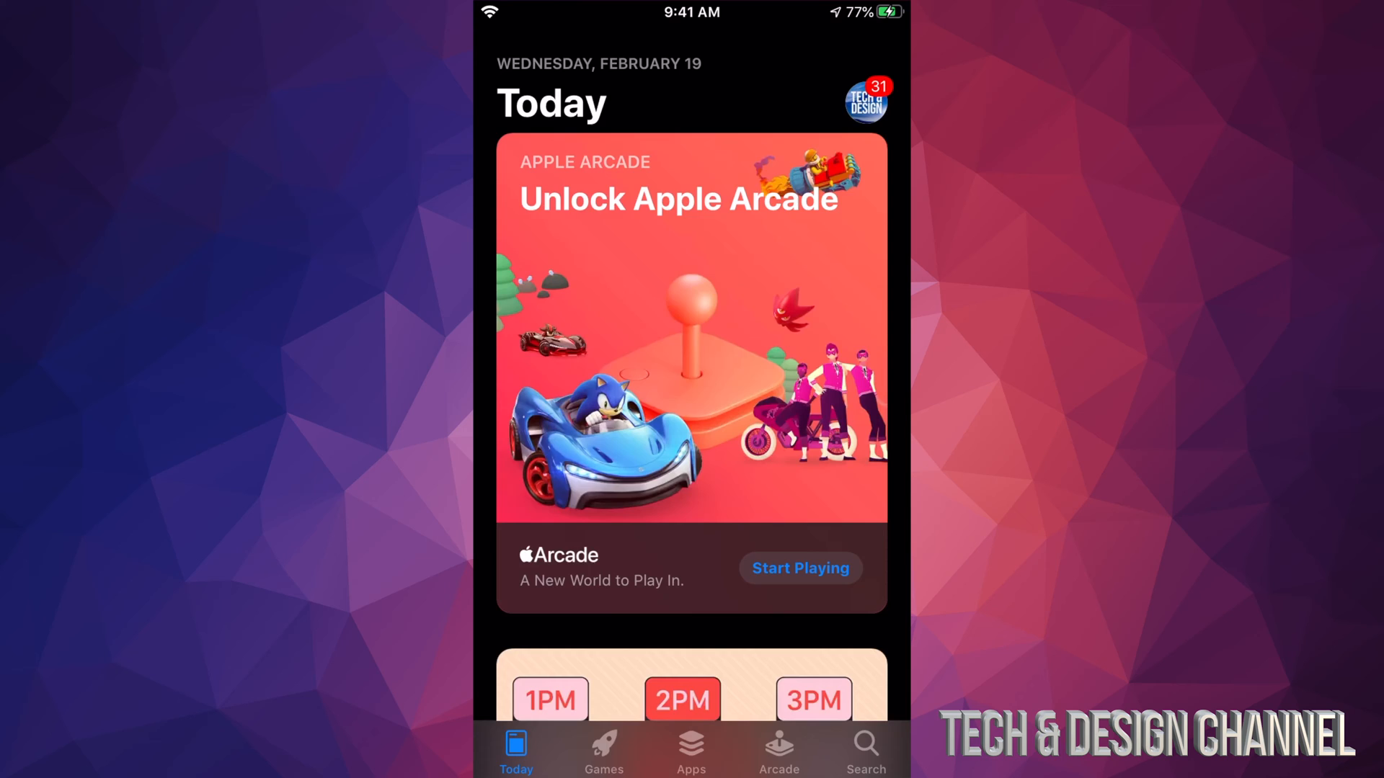
click(863, 749)
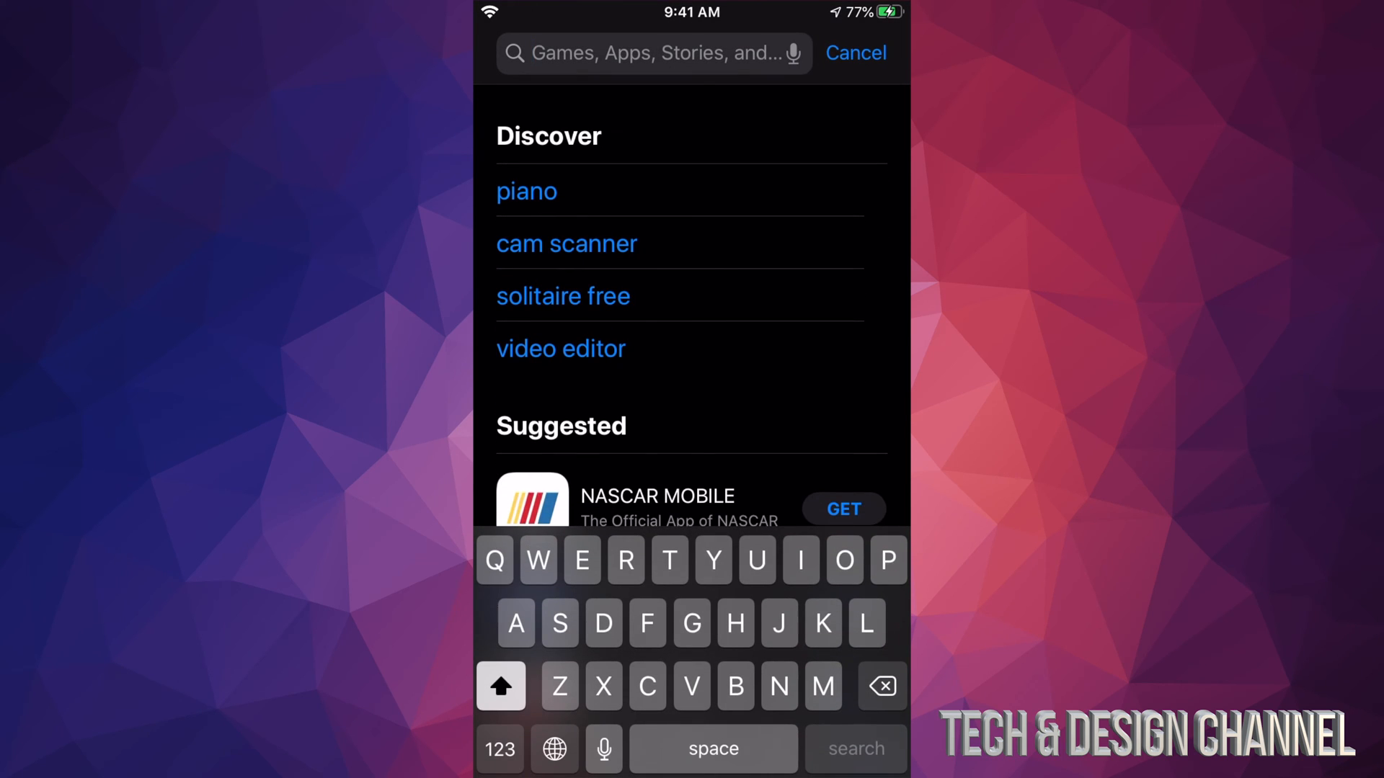
text(Tiltok)
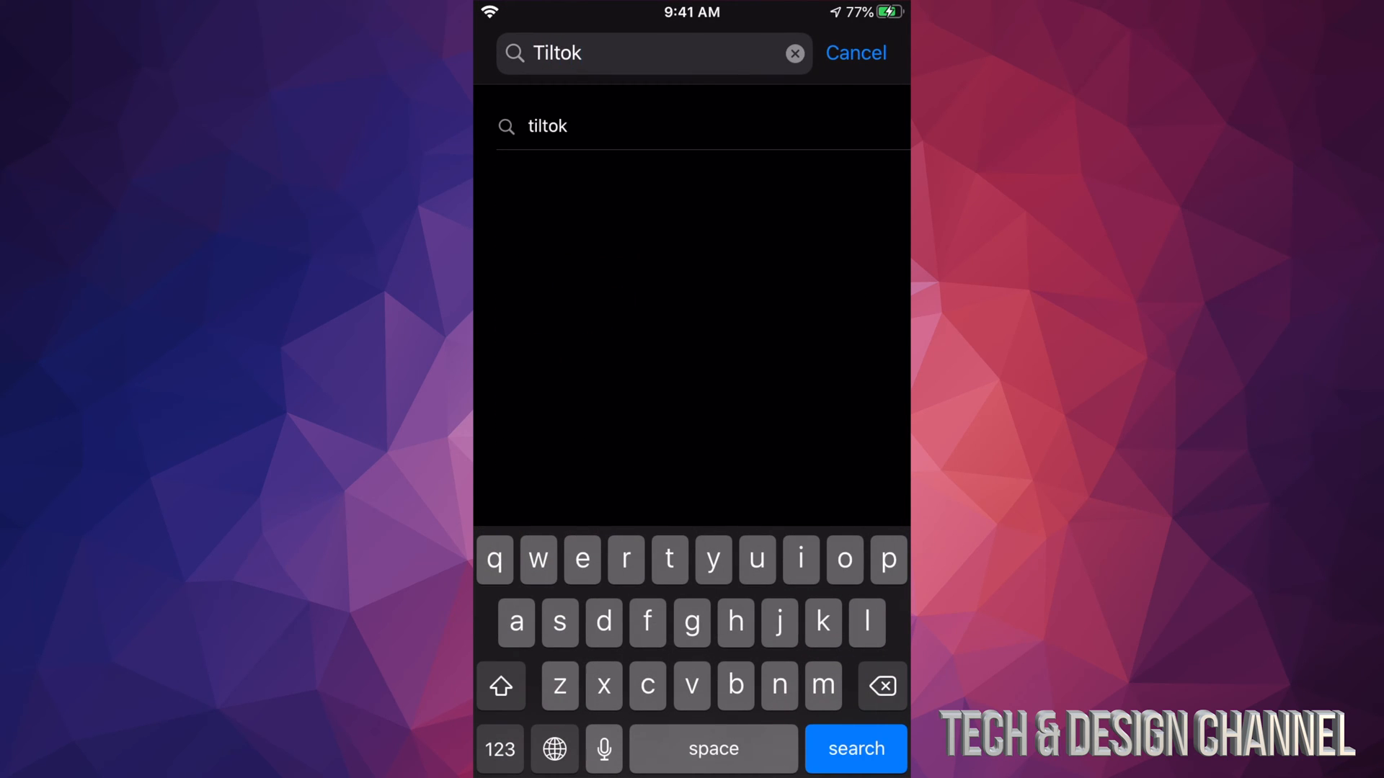
click(854, 749)
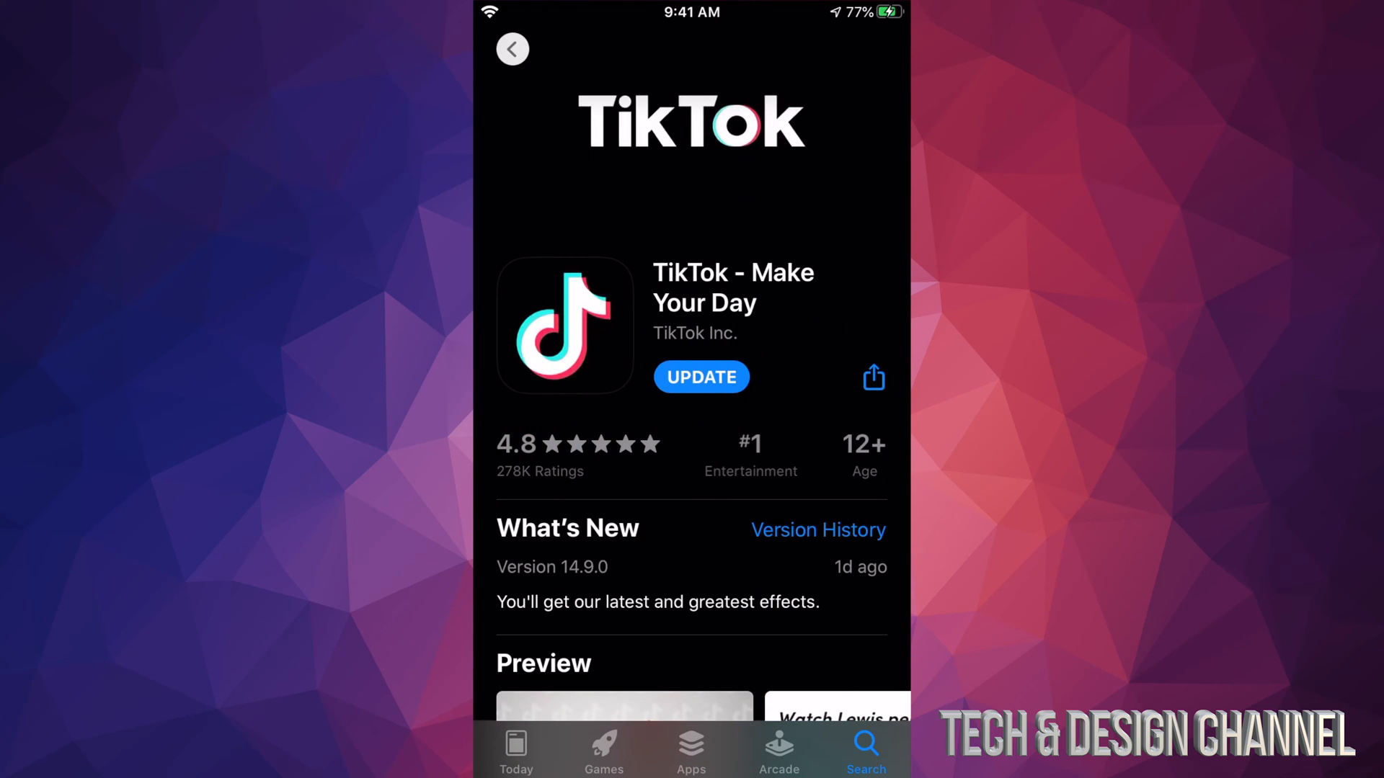
click(701, 376)
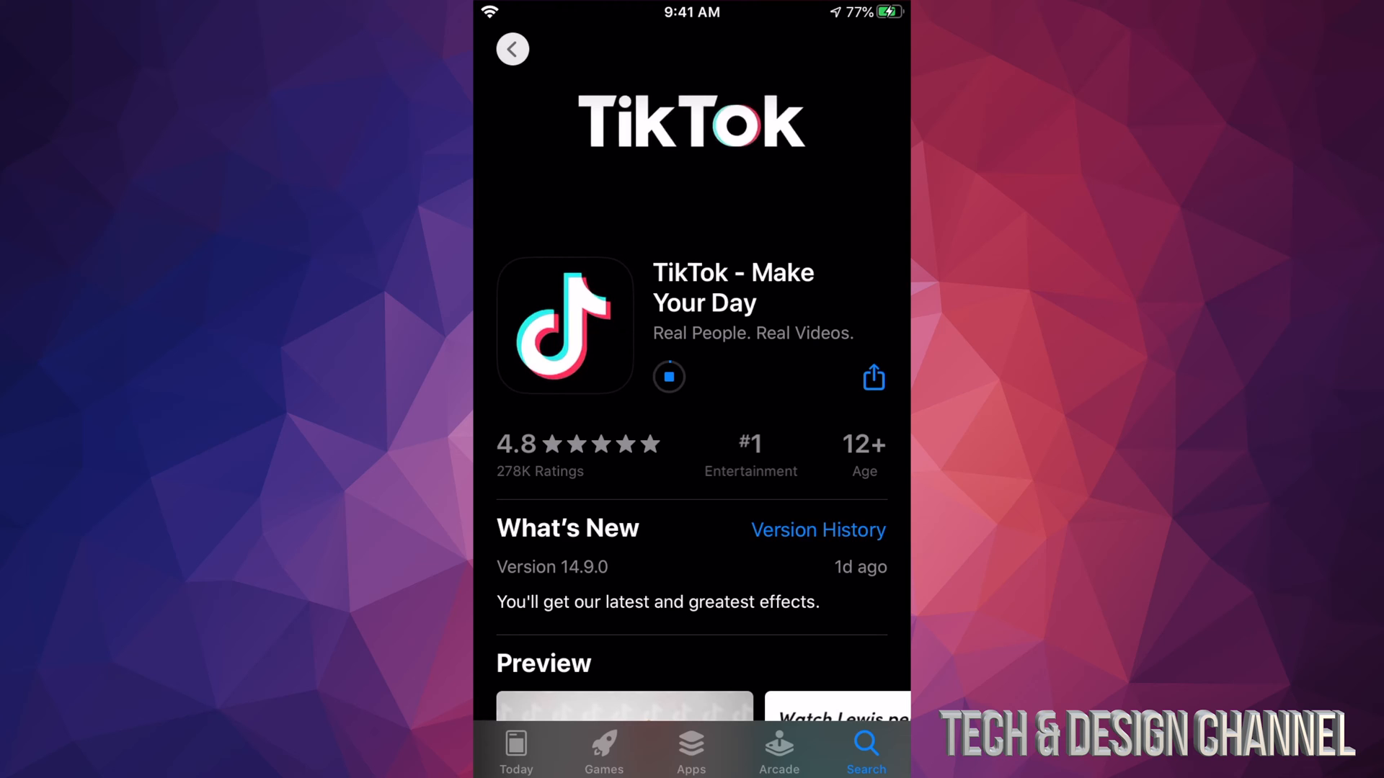
- Reopen the Account sheet showing Fortnite and TikTok both downloading
click(511, 49)
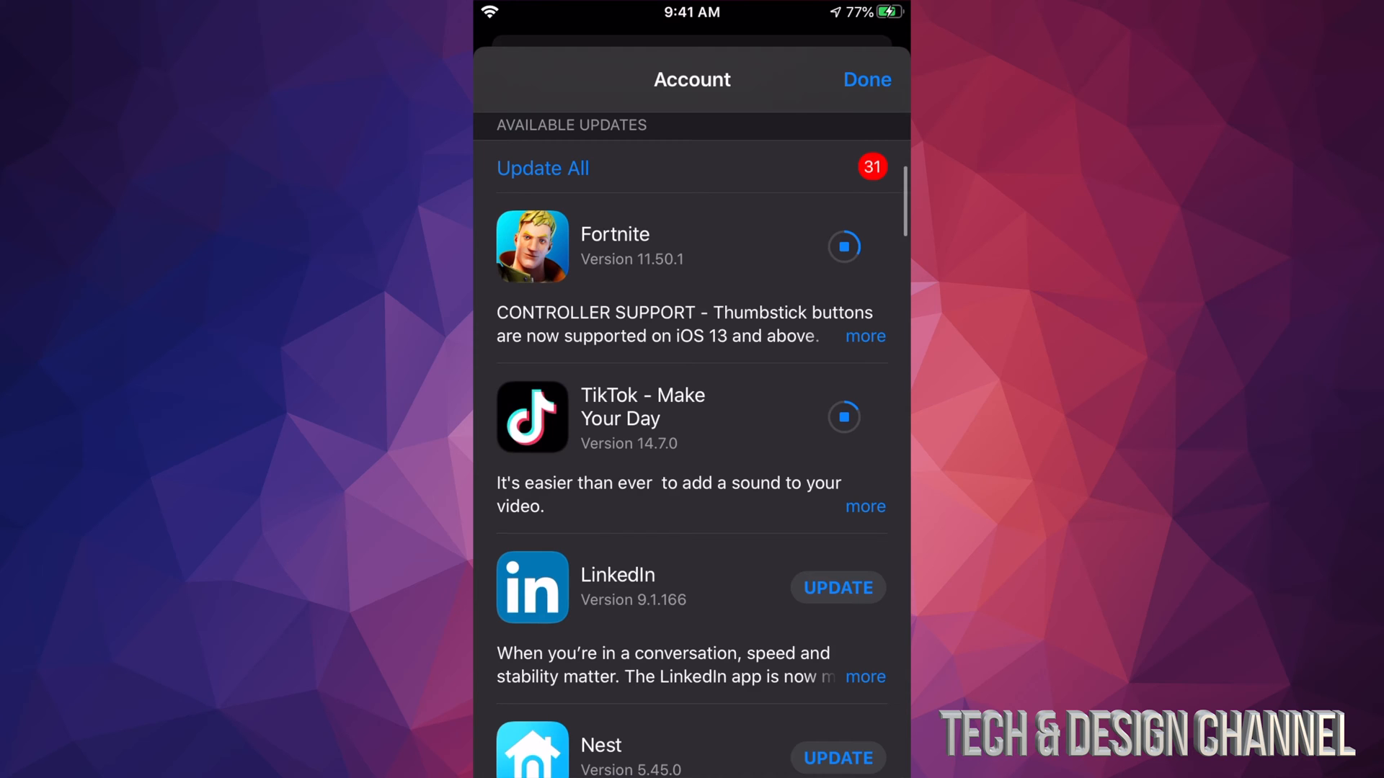
- Work down Available Updates, starting the WhatsApp Messenger and Disney+ updates
scroll(down, 3)
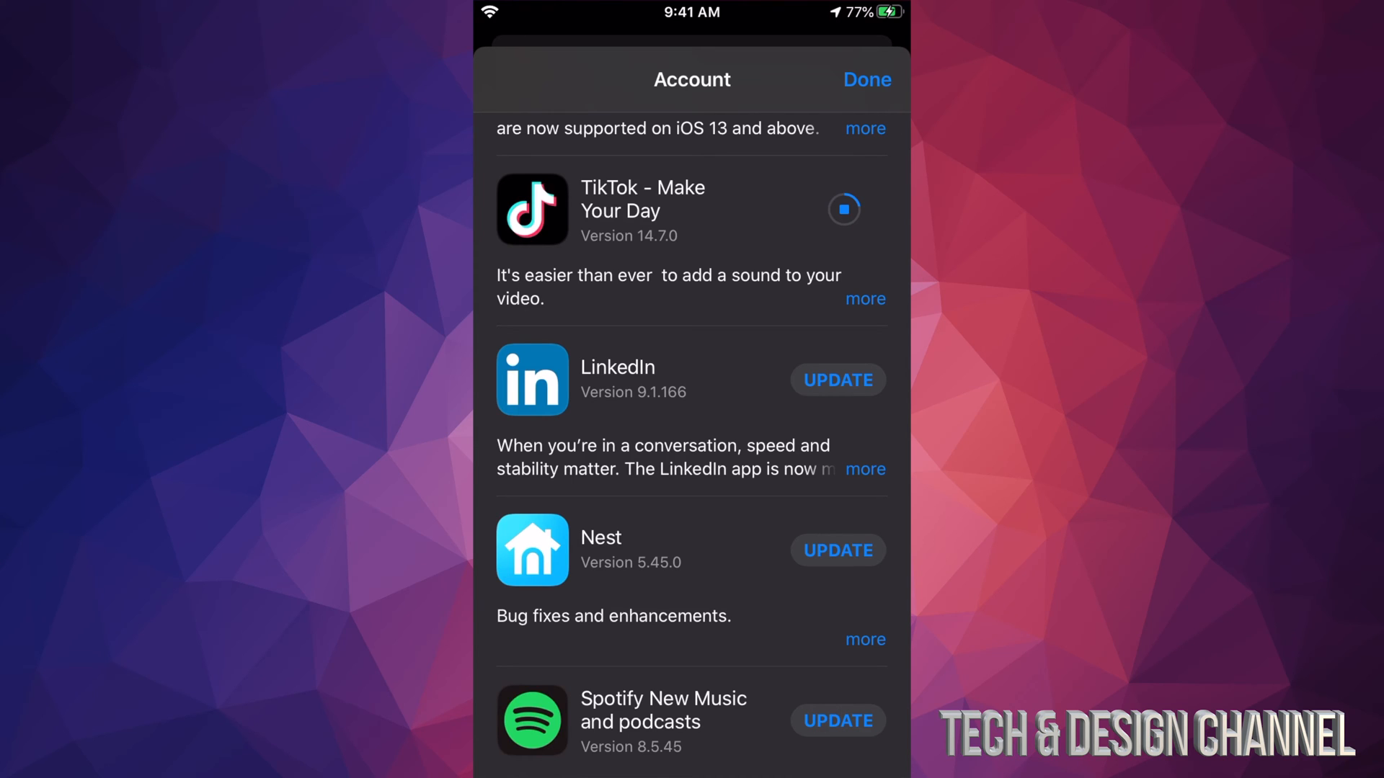
scroll(down, 3)
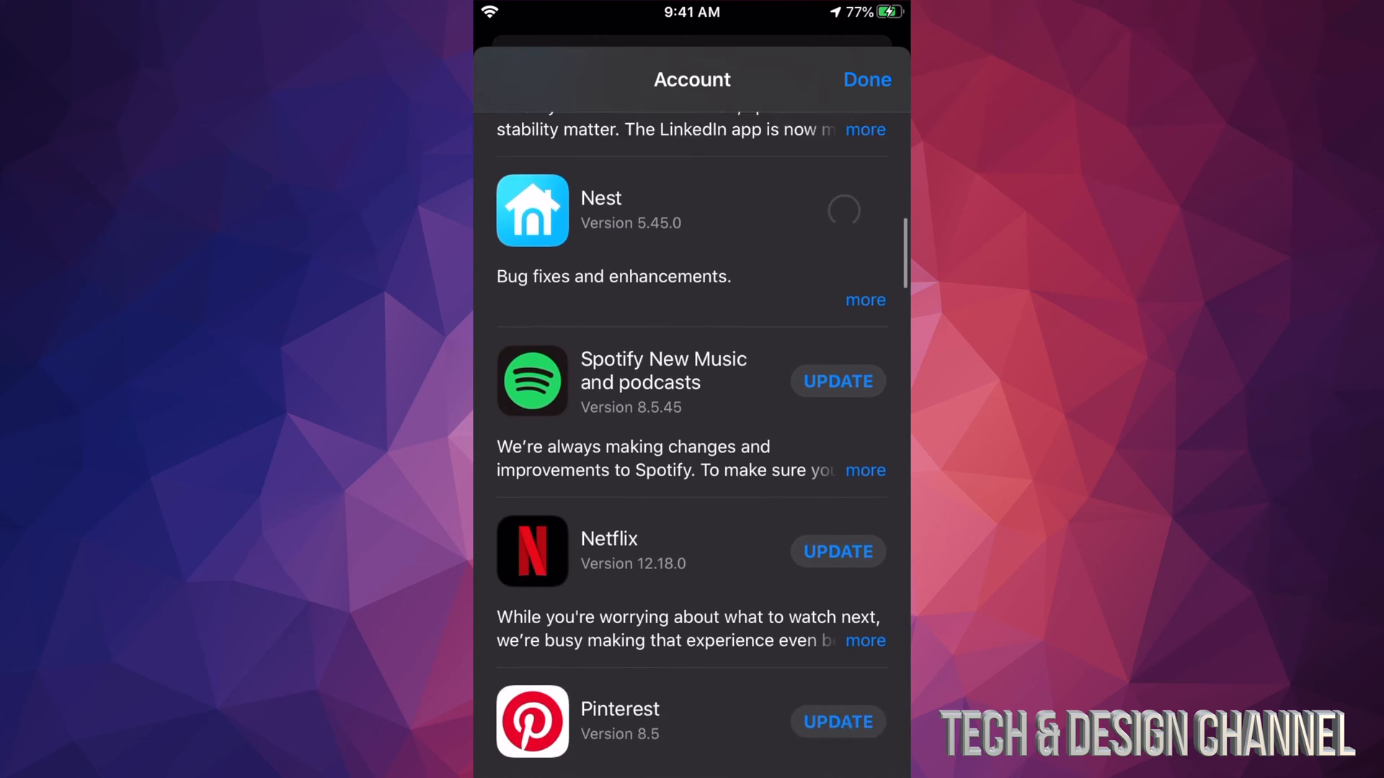
scroll(down, 3)
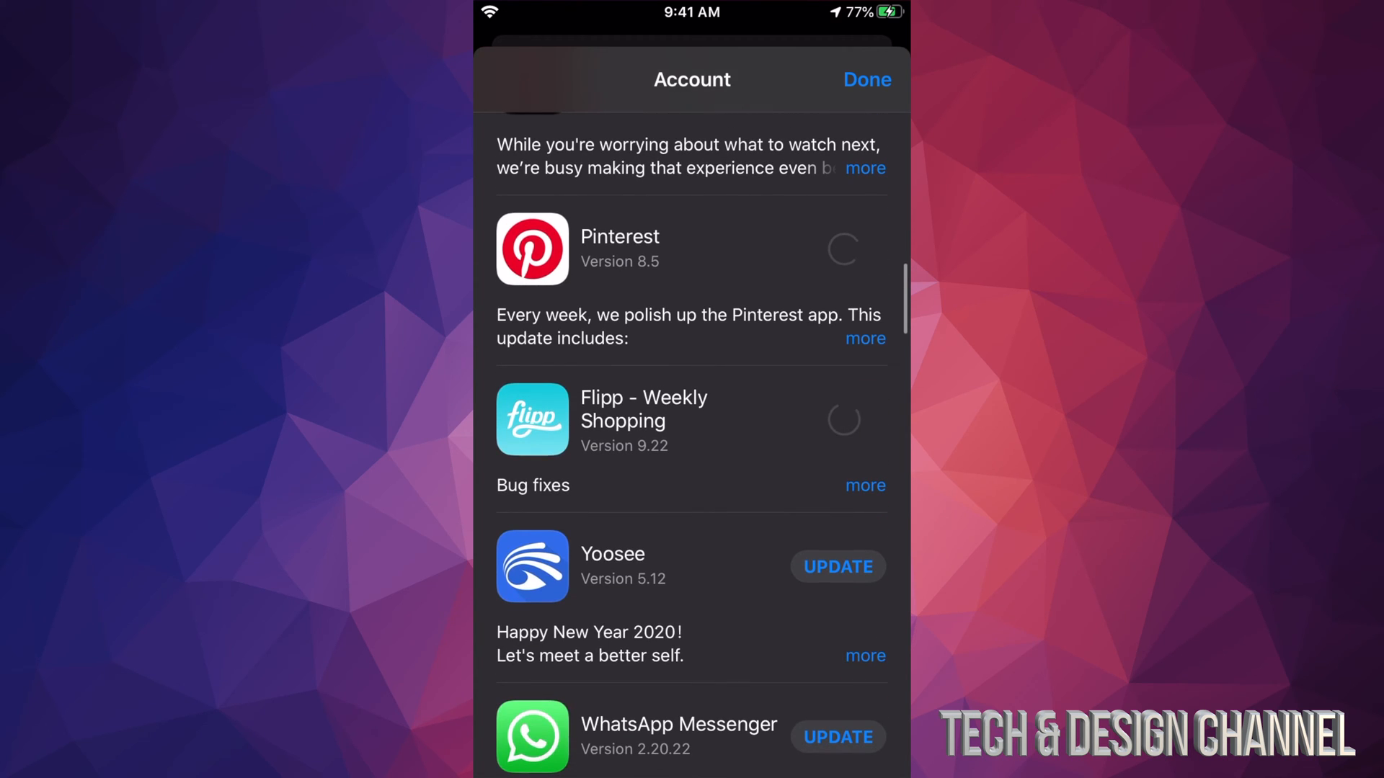
scroll(down, 3)
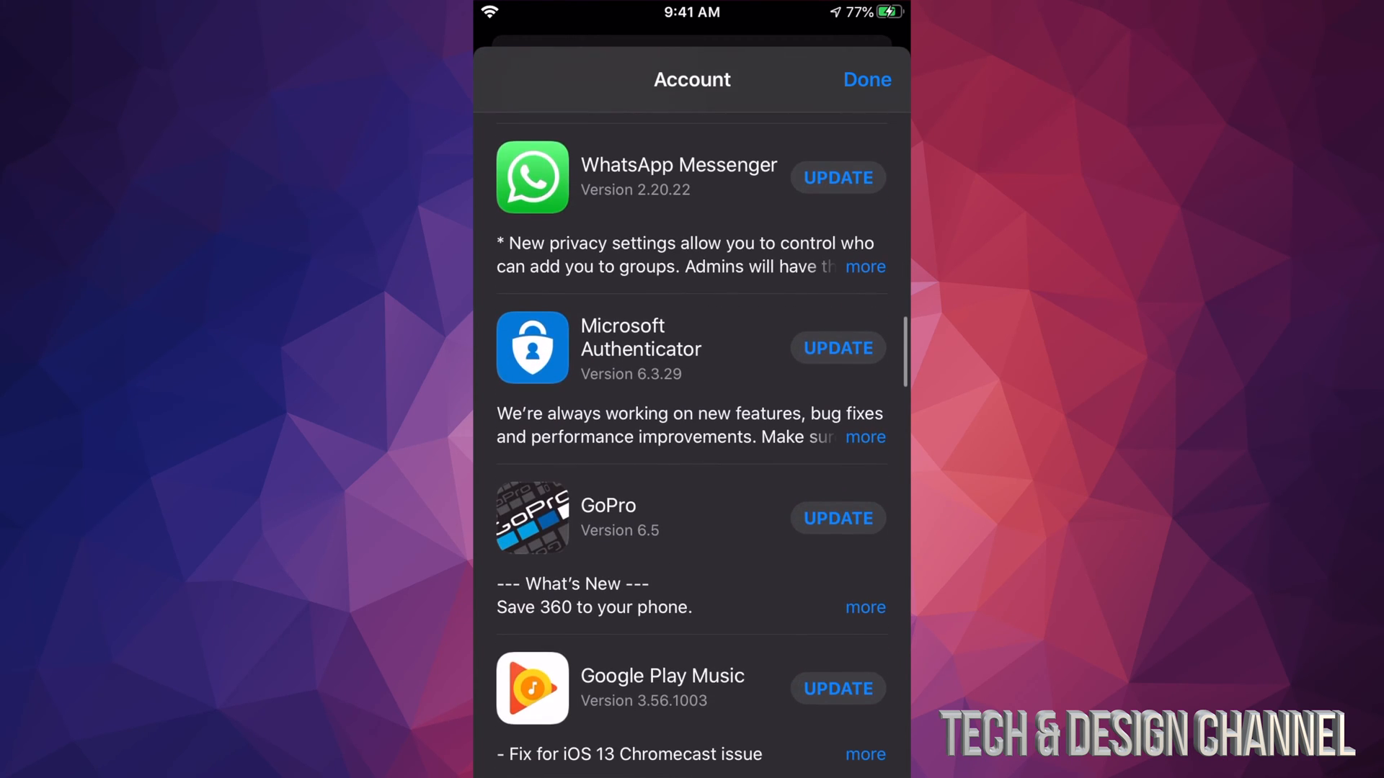
click(836, 178)
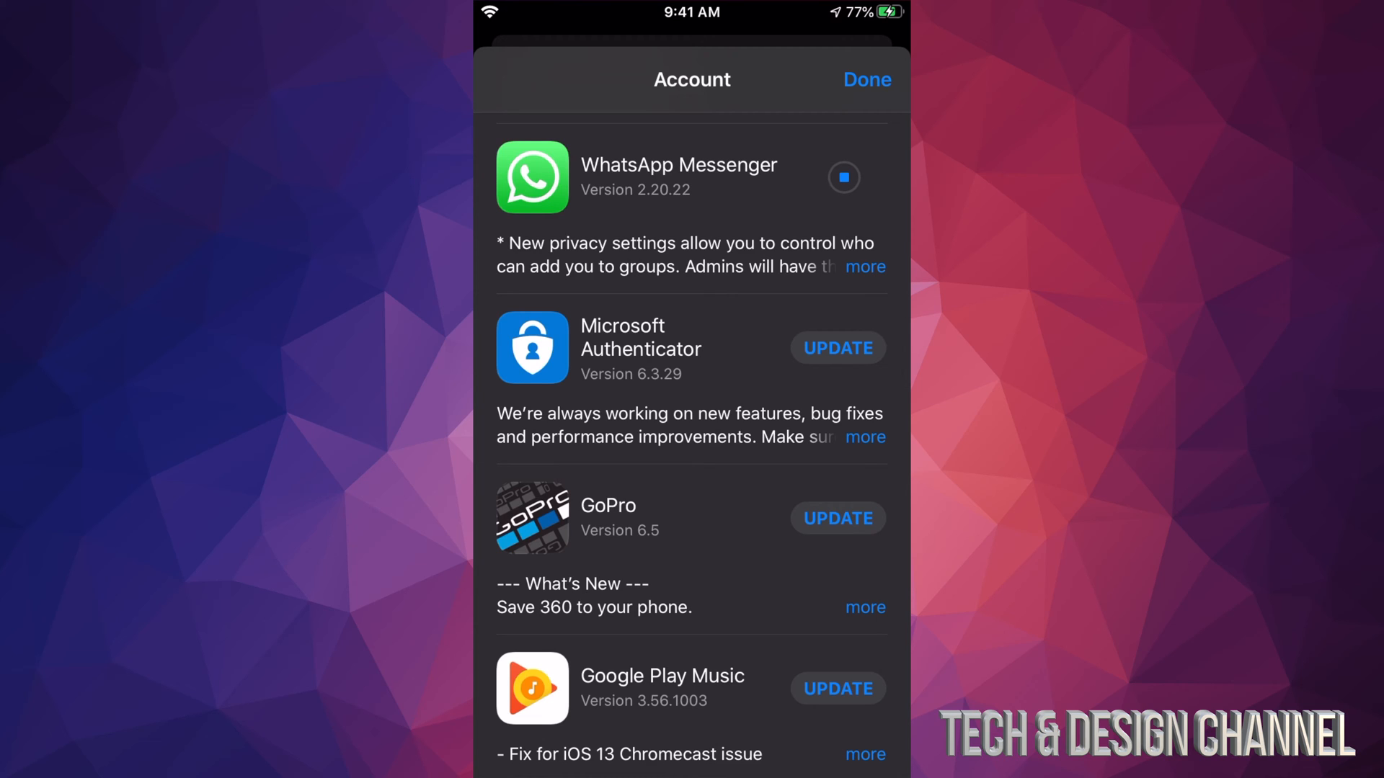
scroll(down, 3)
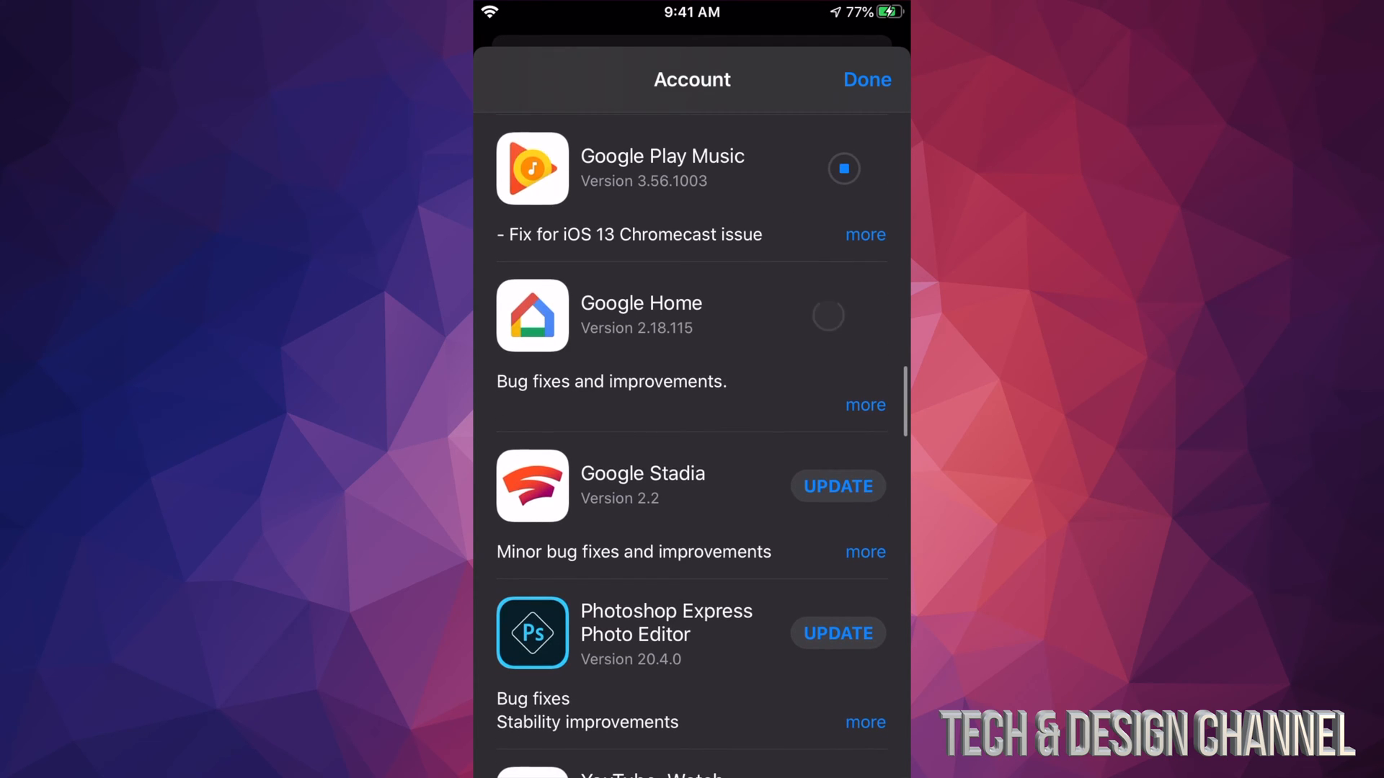
scroll(down, 3)
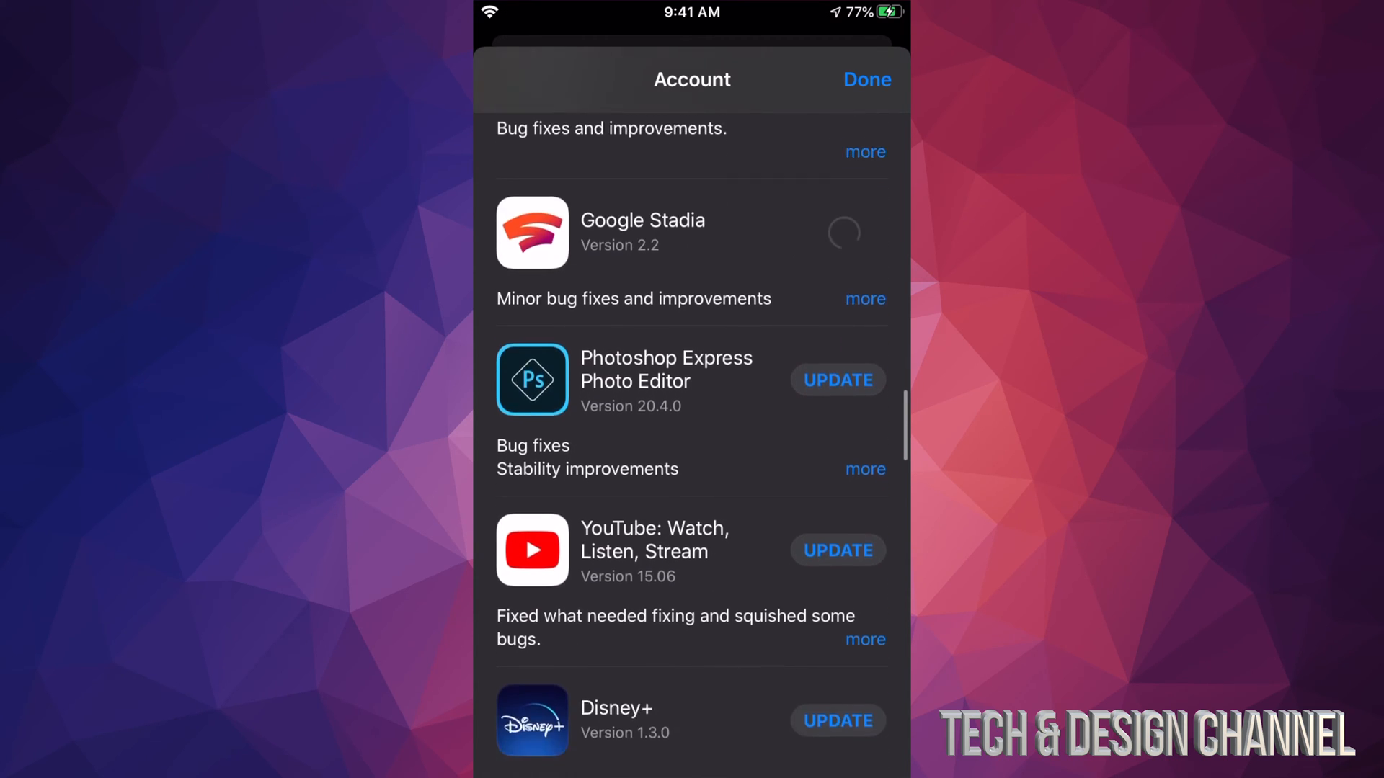
scroll(down, 3)
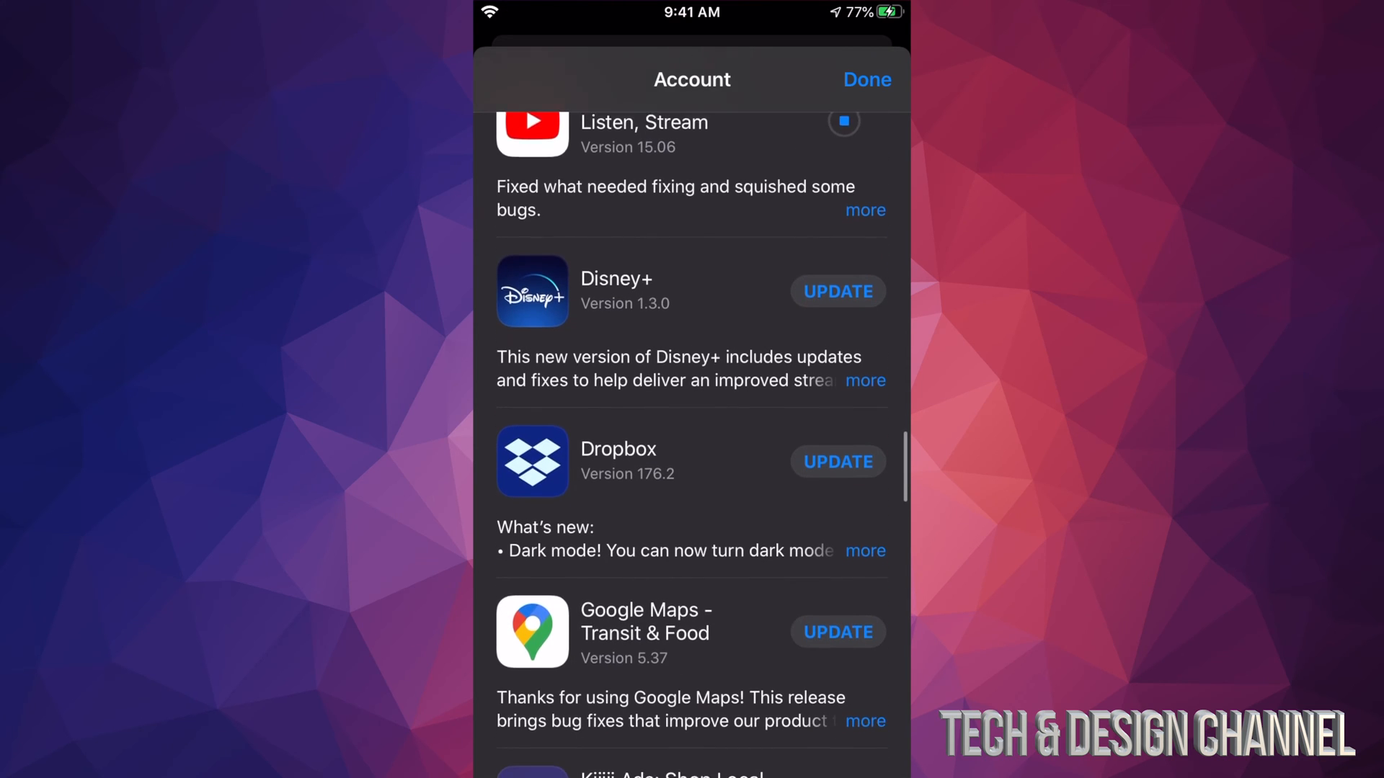
click(836, 292)
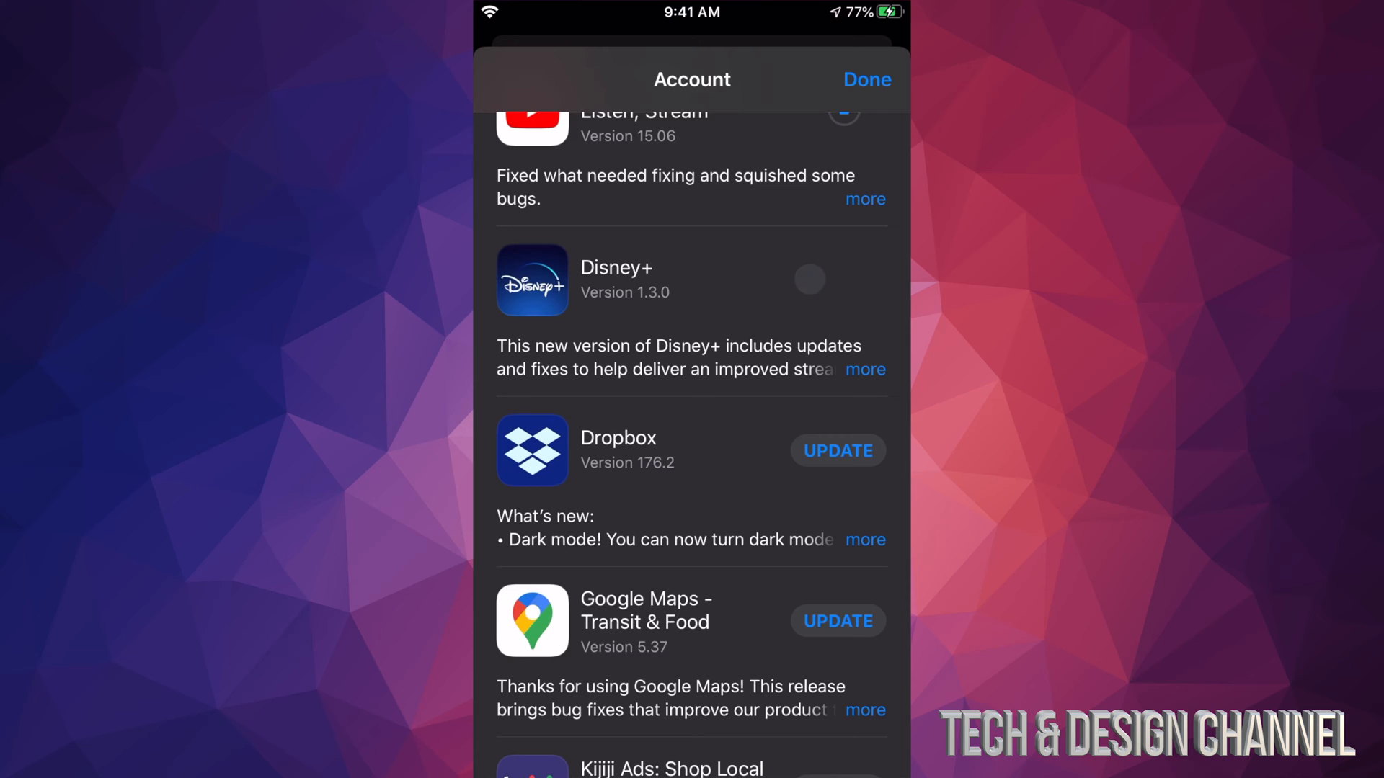
- Continue down the updates list past the remaining queued apps toward Twitter
scroll(down, 3)
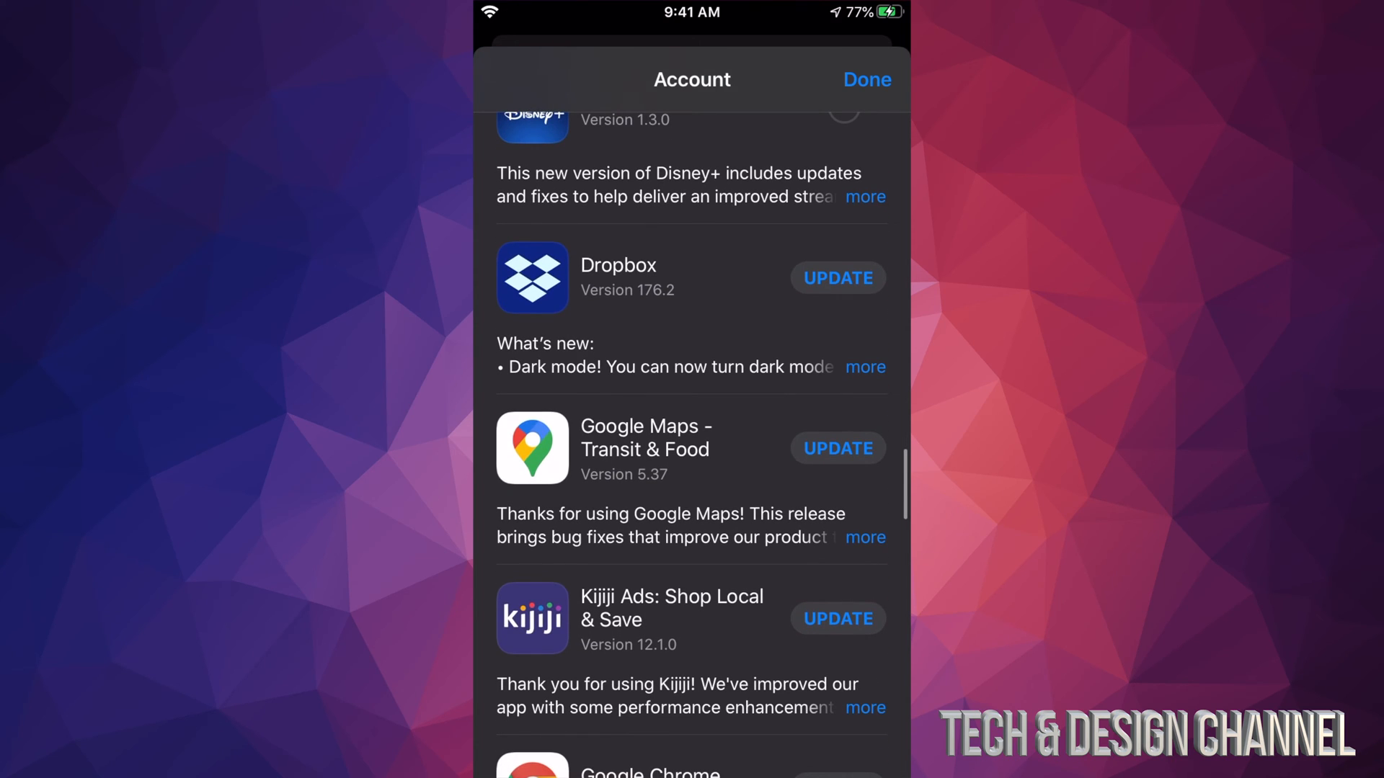
scroll(down, 3)
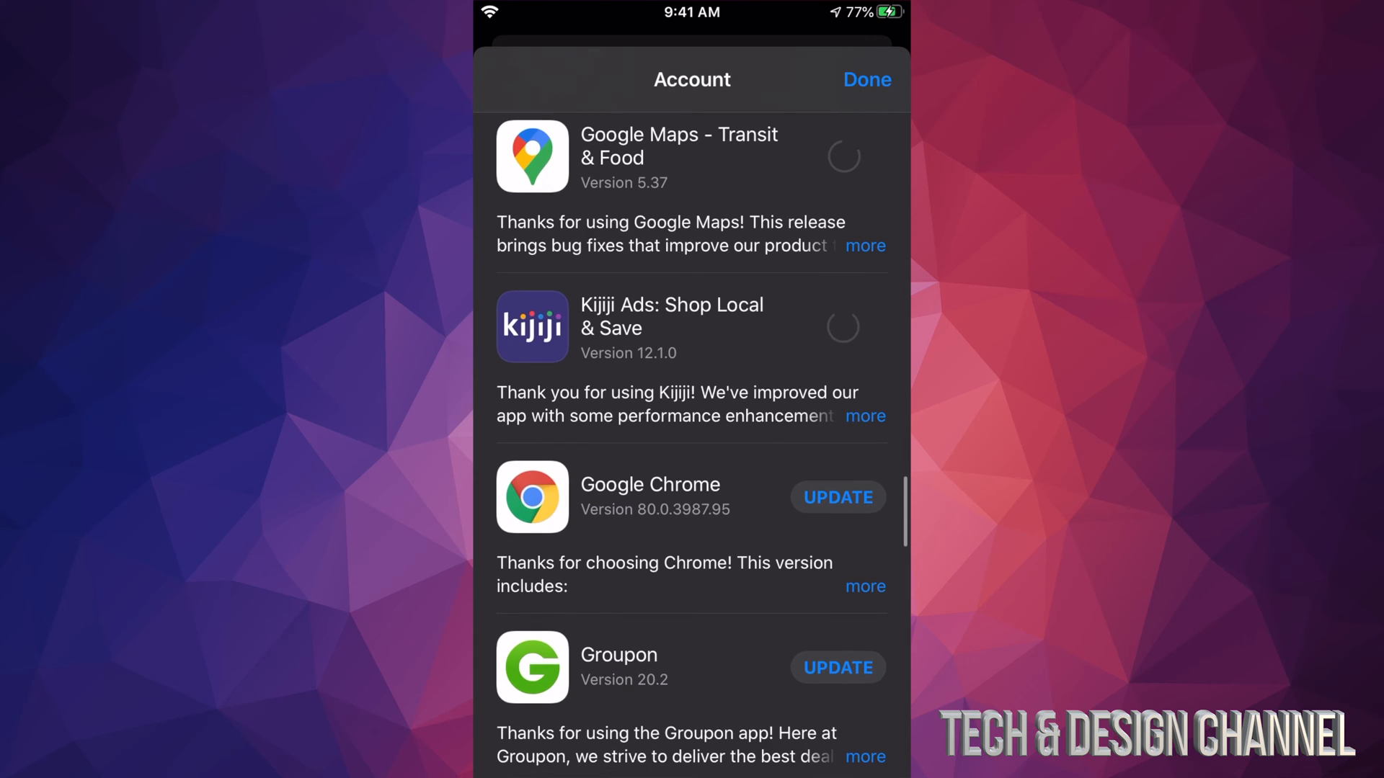
scroll(down, 3)
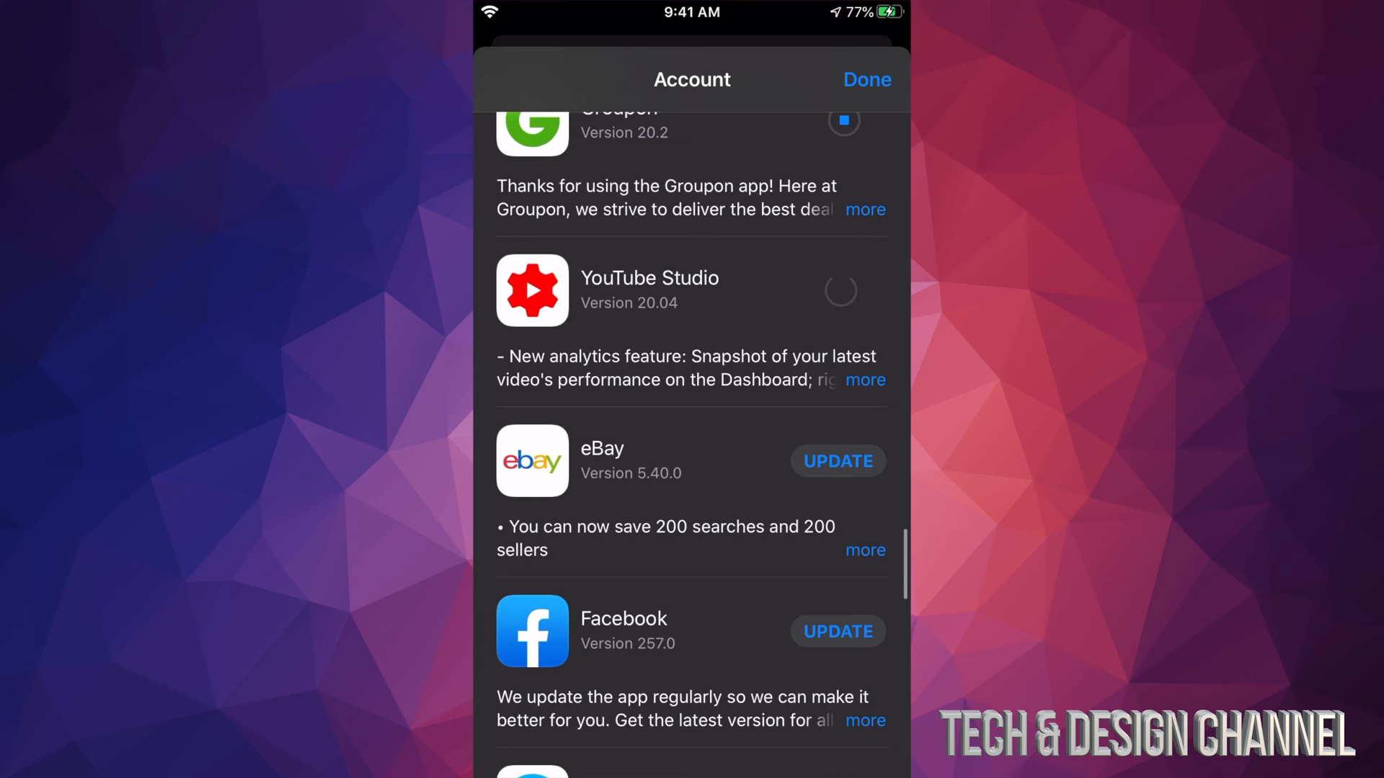
scroll(down, 3)
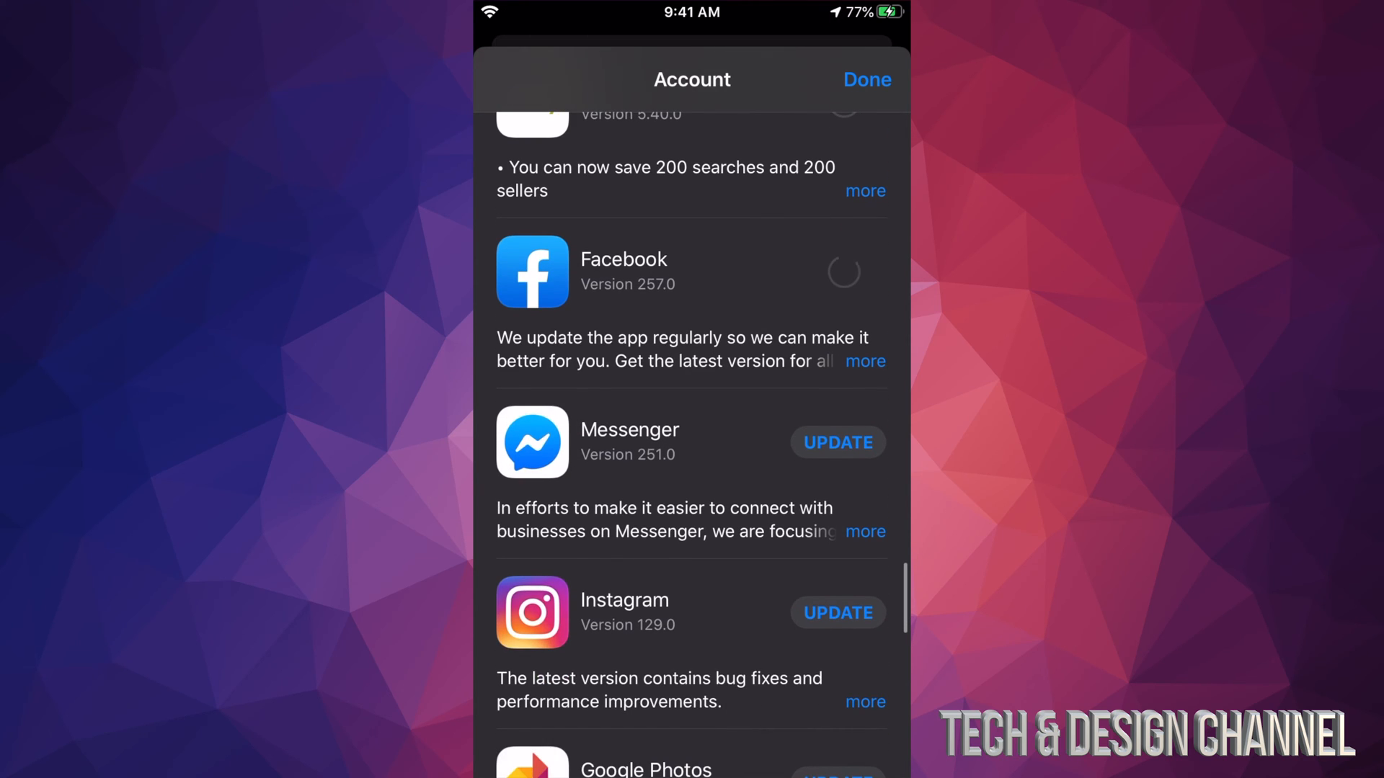
scroll(down, 3)
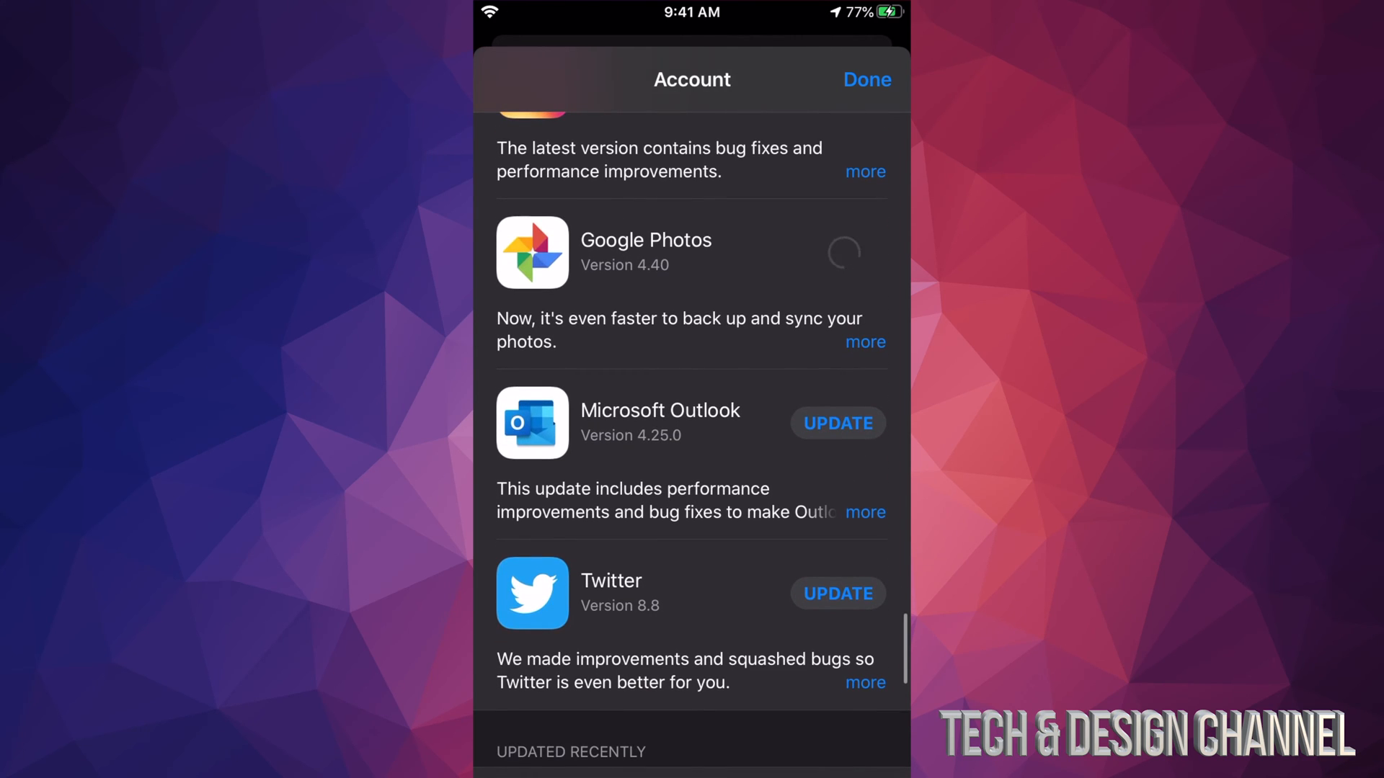
scroll(down, 3)
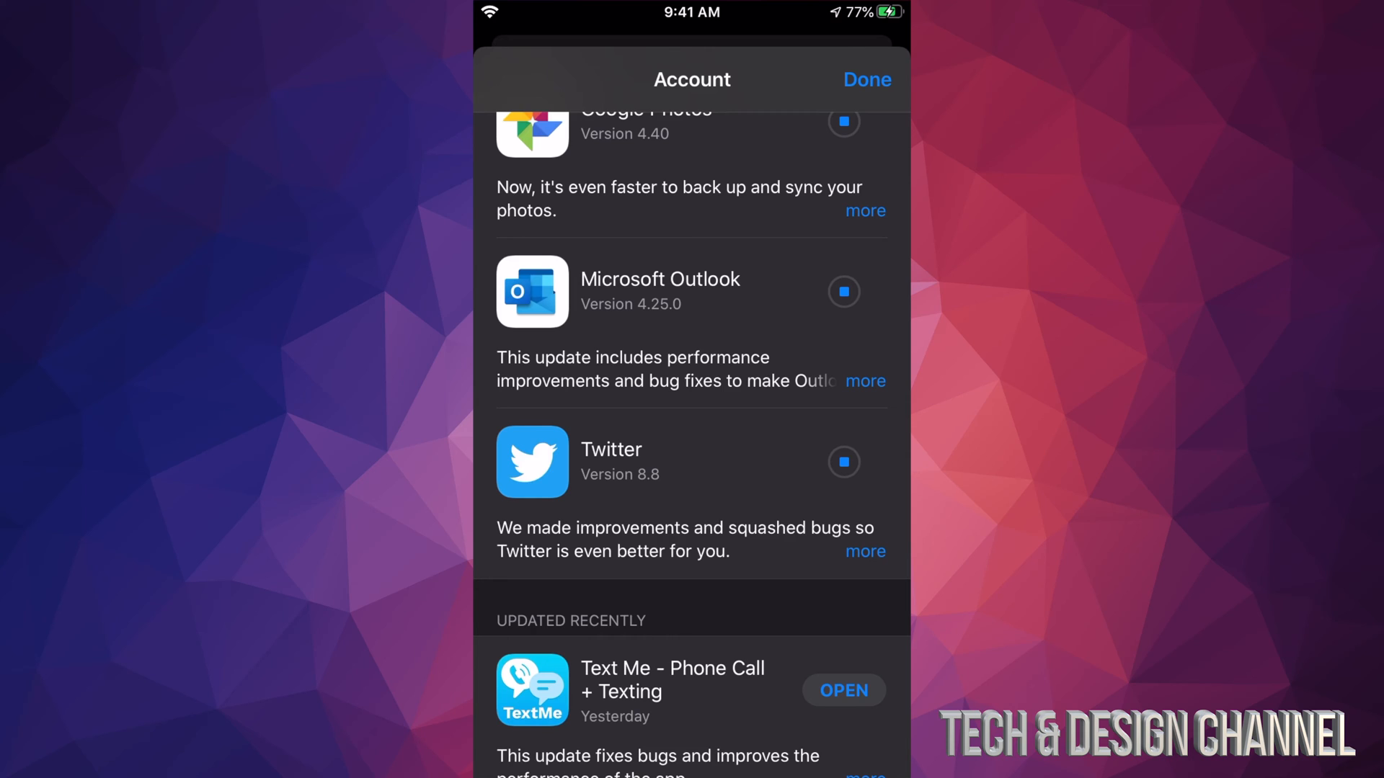
scroll(down, 3)
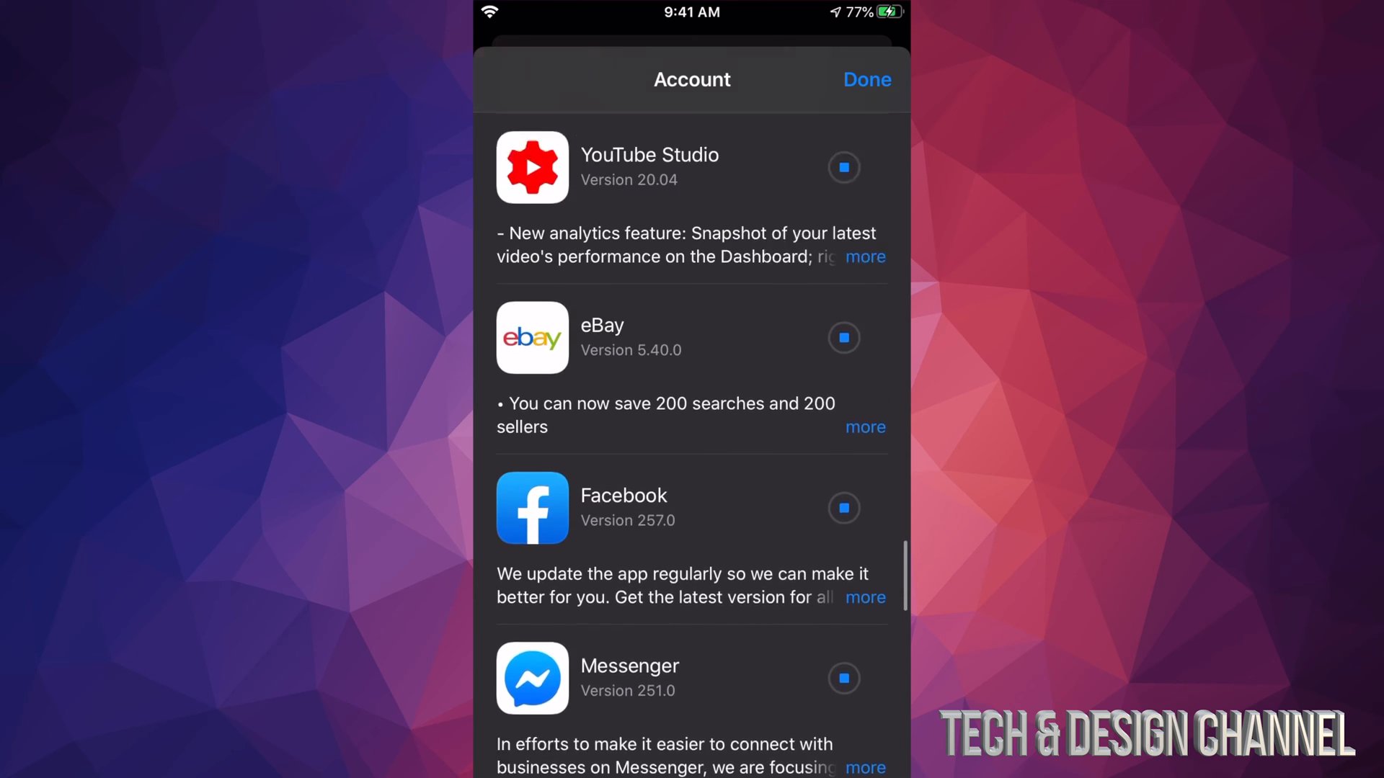
scroll(down, 3)
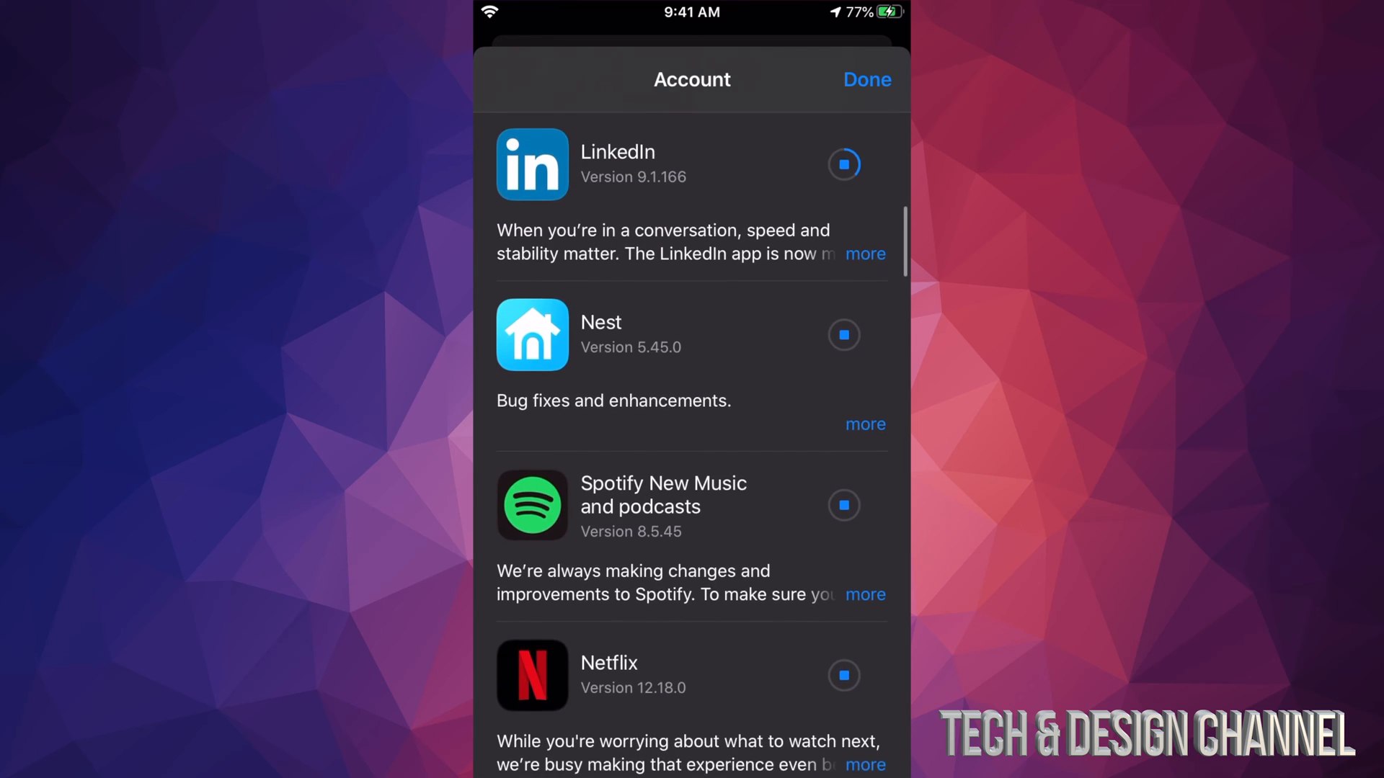
scroll(down, 3)
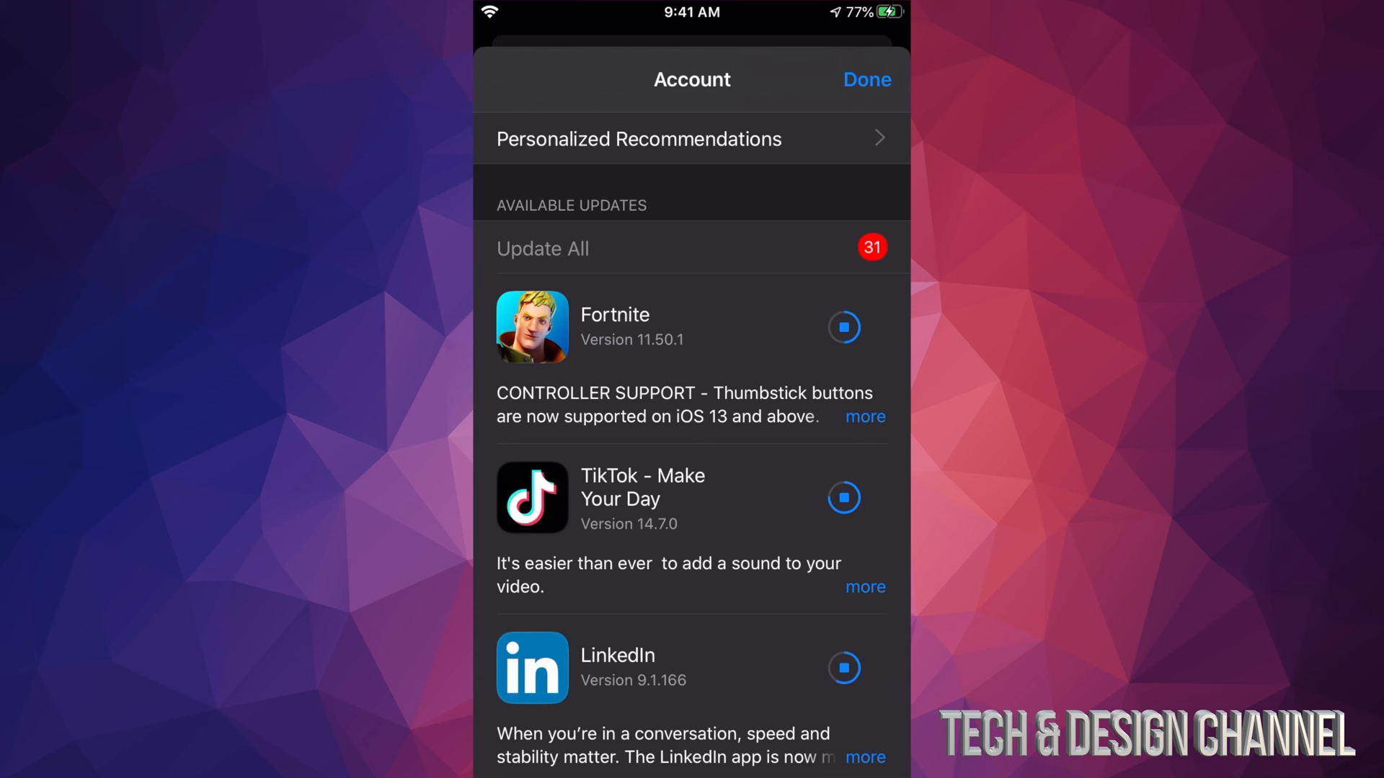
- Wait on the Account sheet as TikTok and LinkedIn finish and the count drops to 29
click(843, 497)
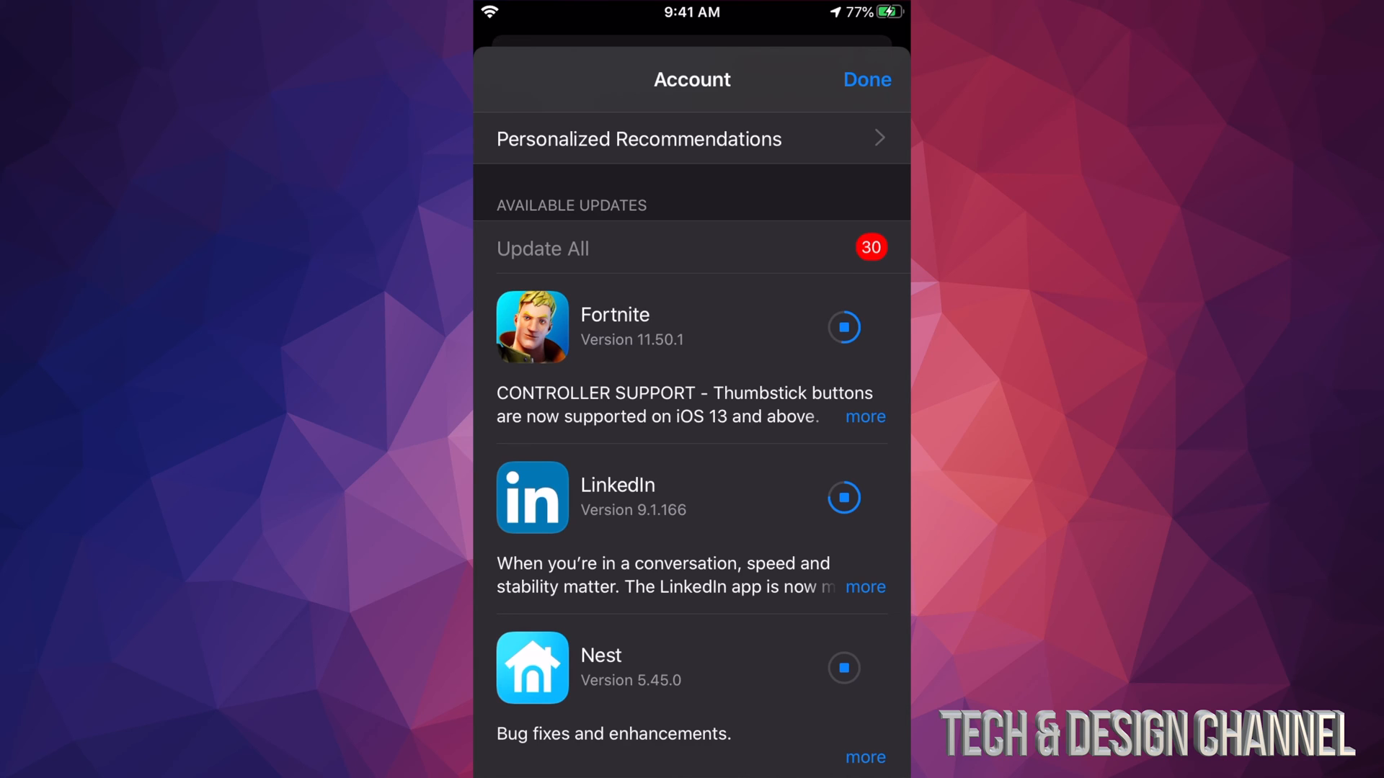
click(842, 497)
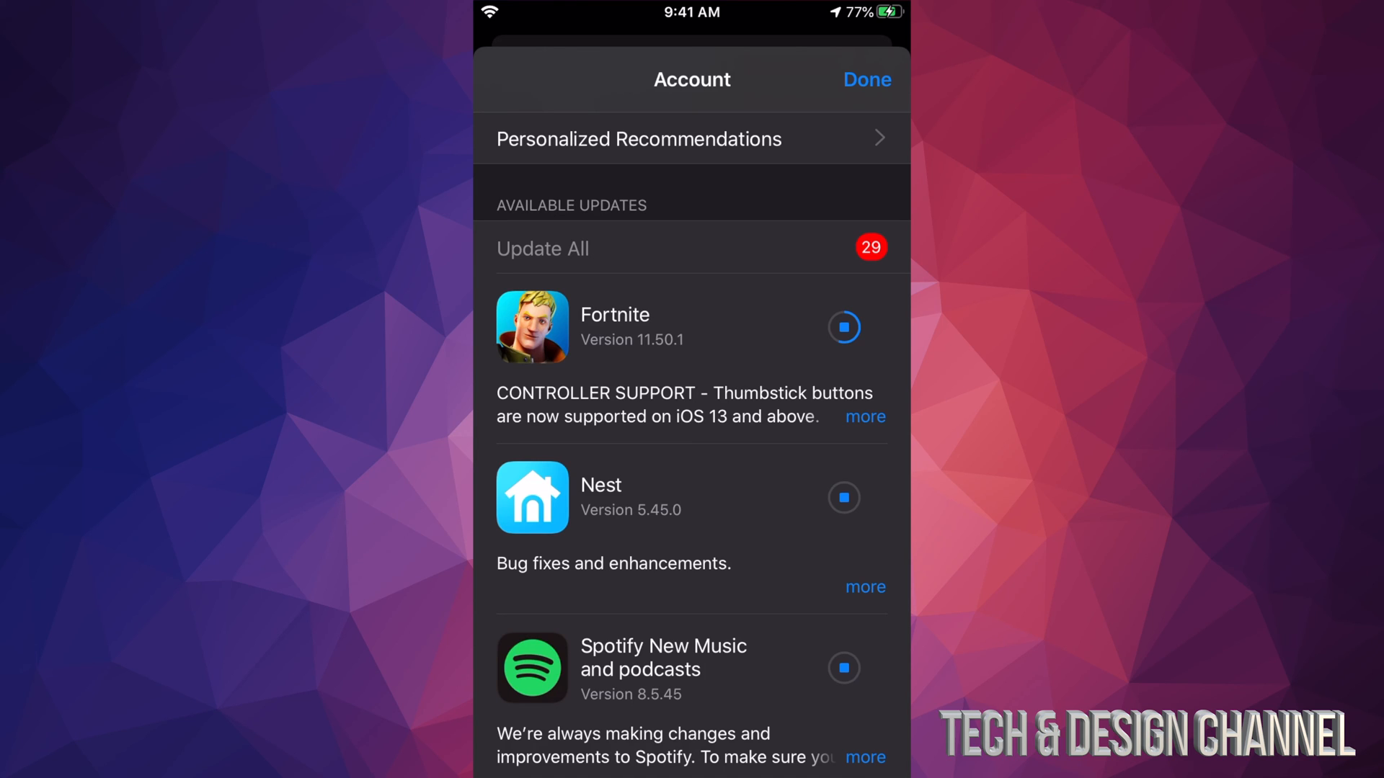
scroll(down, 3)
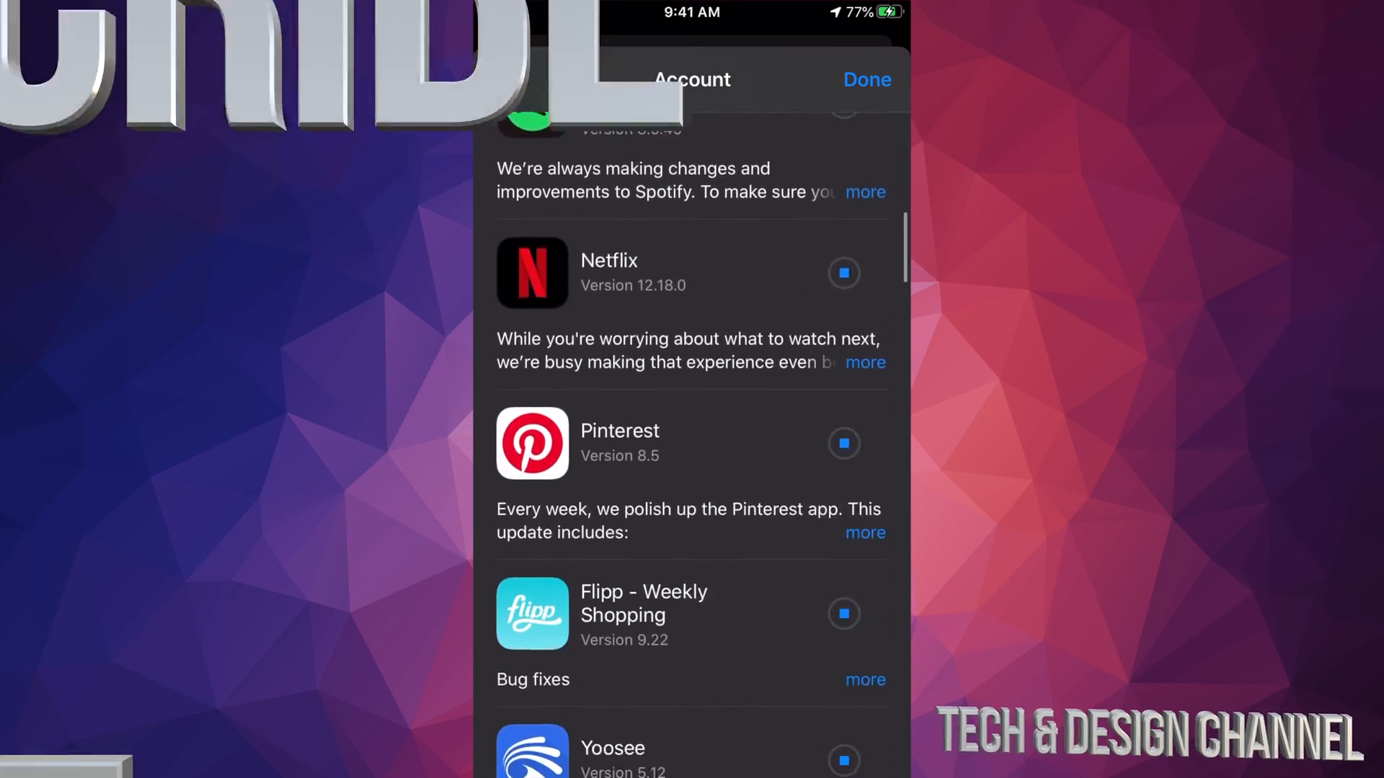
scroll(down, 3)
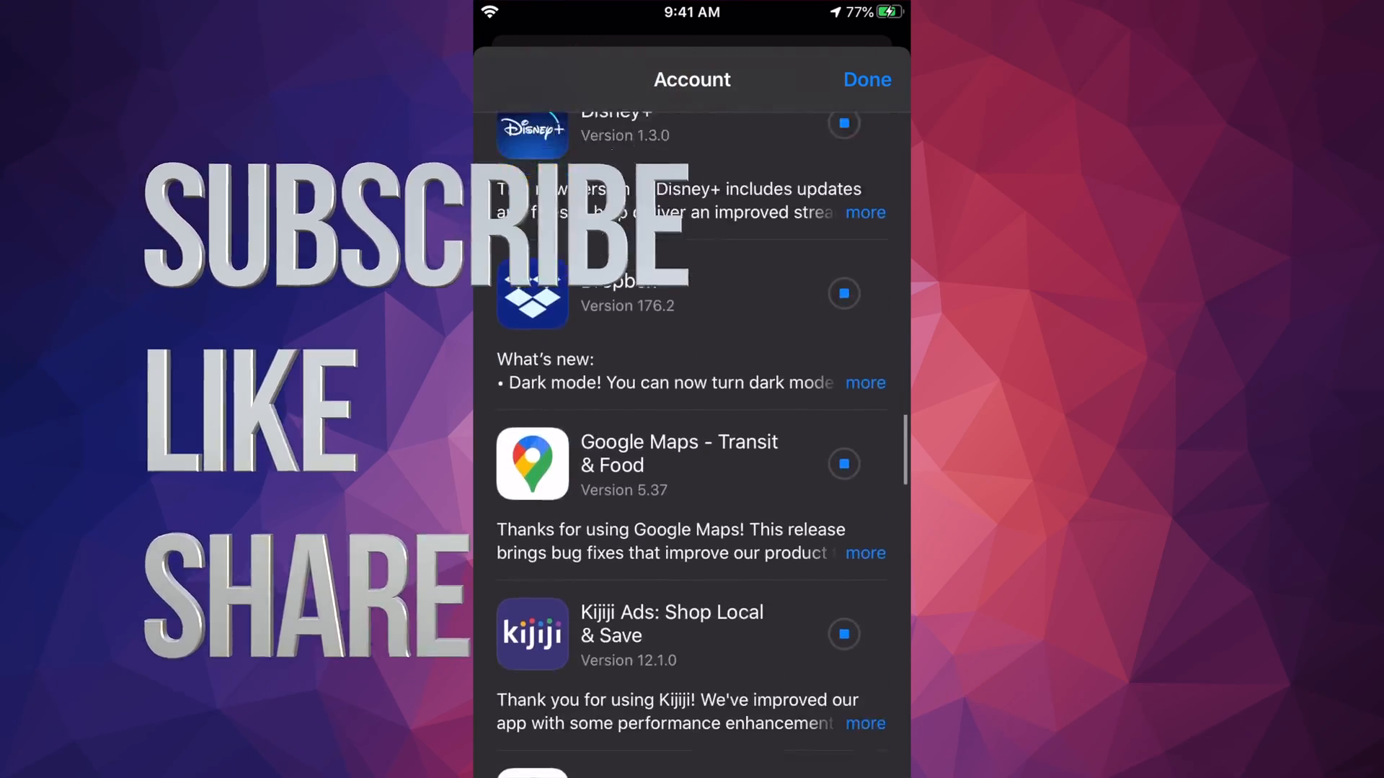